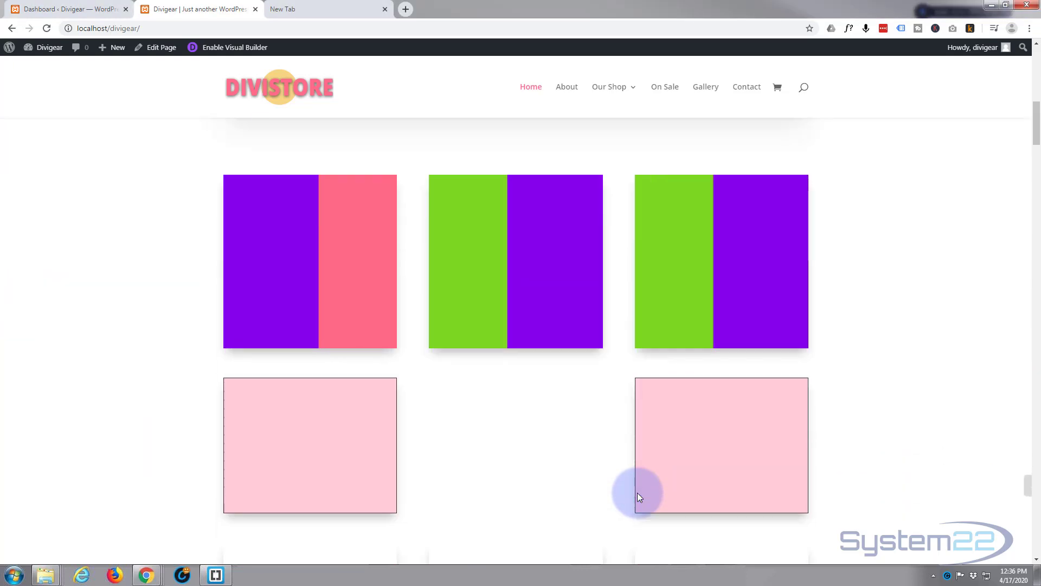
# Step: Enable the Visual Builder on the homepage and add an empty row beneath the purple boxes
pyautogui.scroll(-3)
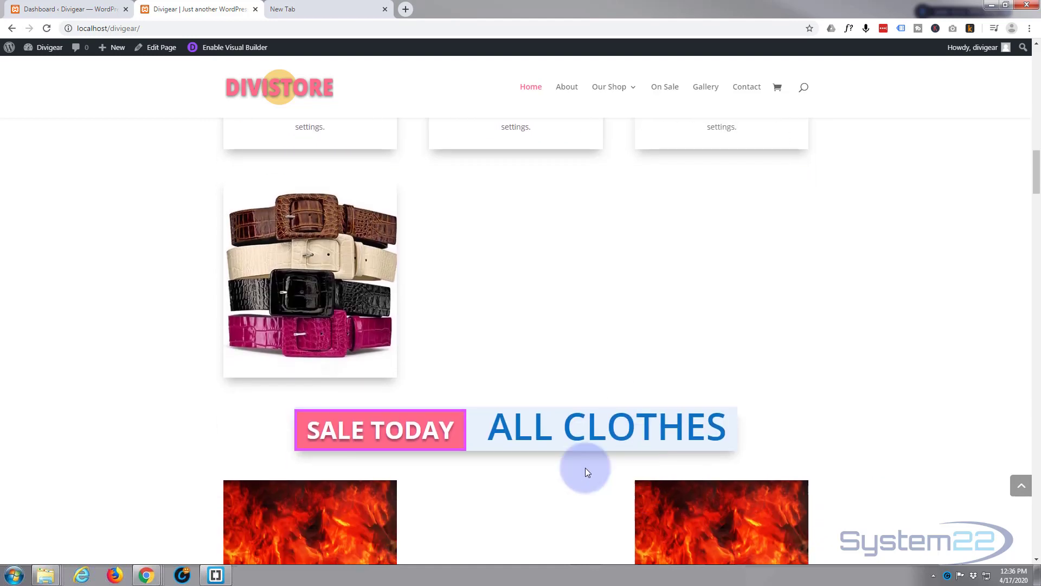
pyautogui.moveTo(943, 403)
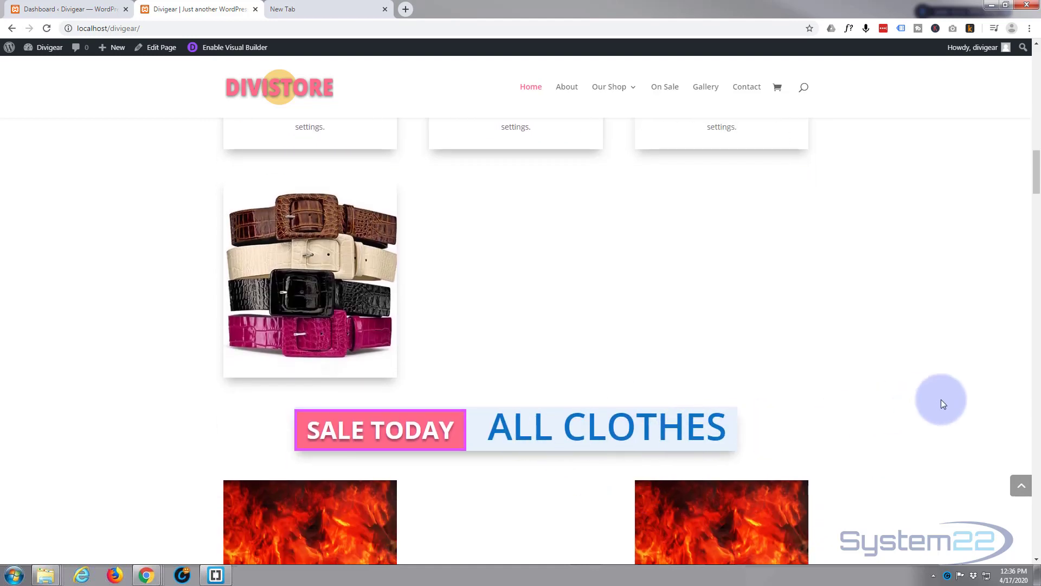
pyautogui.scroll(-3)
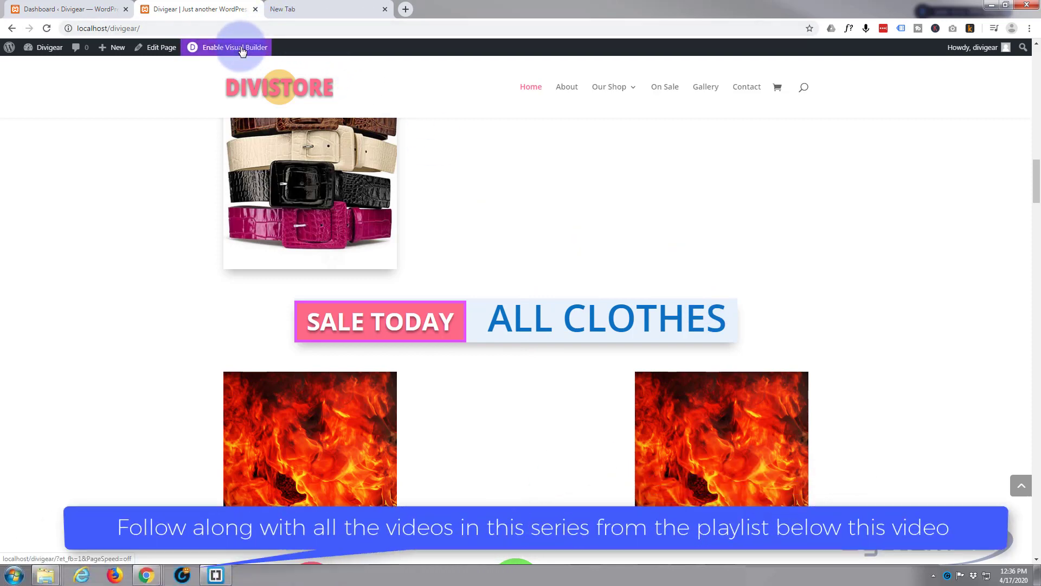
pyautogui.click(233, 47)
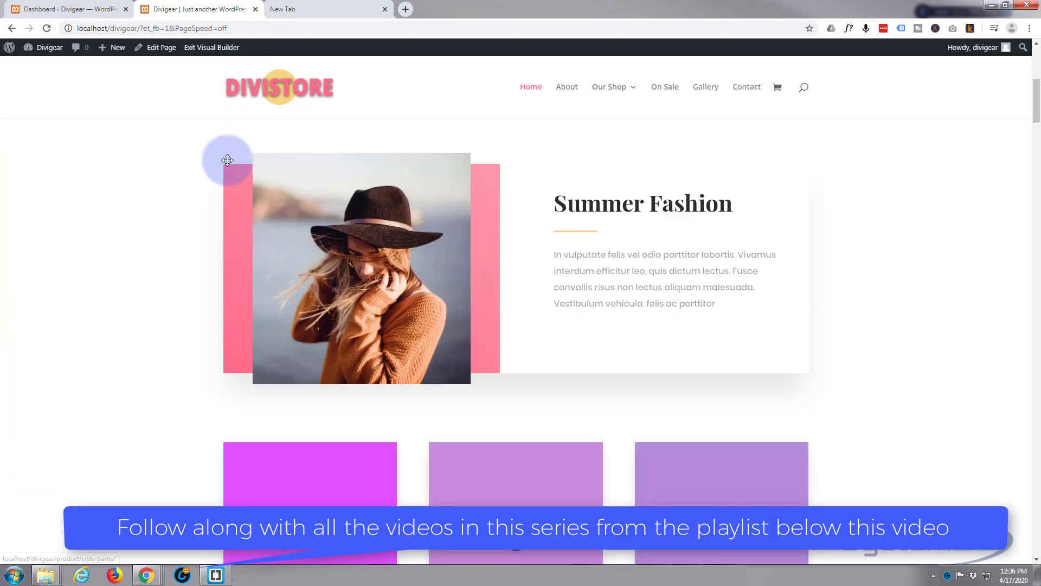
pyautogui.scroll(-3)
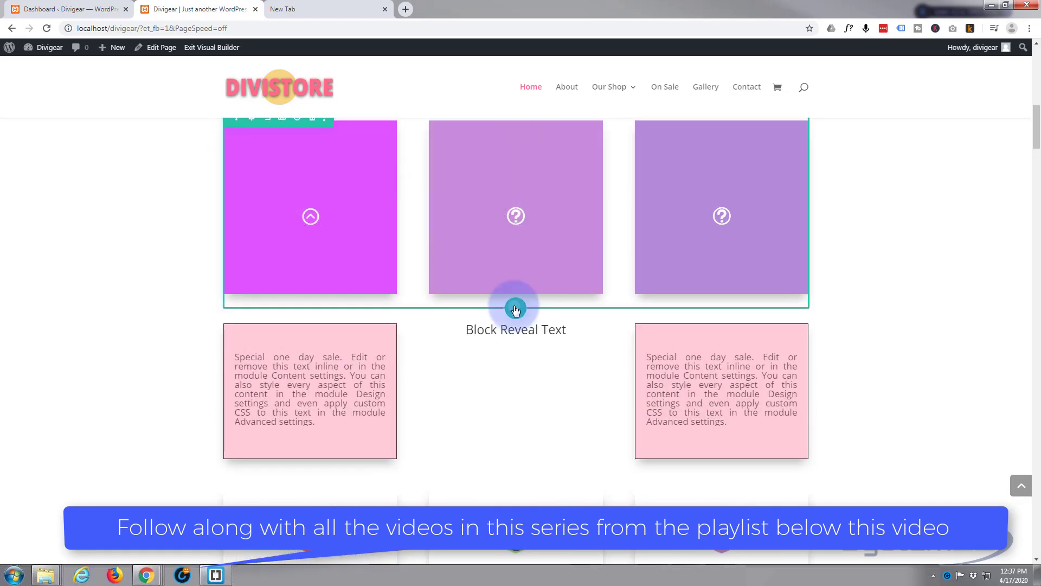
pyautogui.click(515, 307)
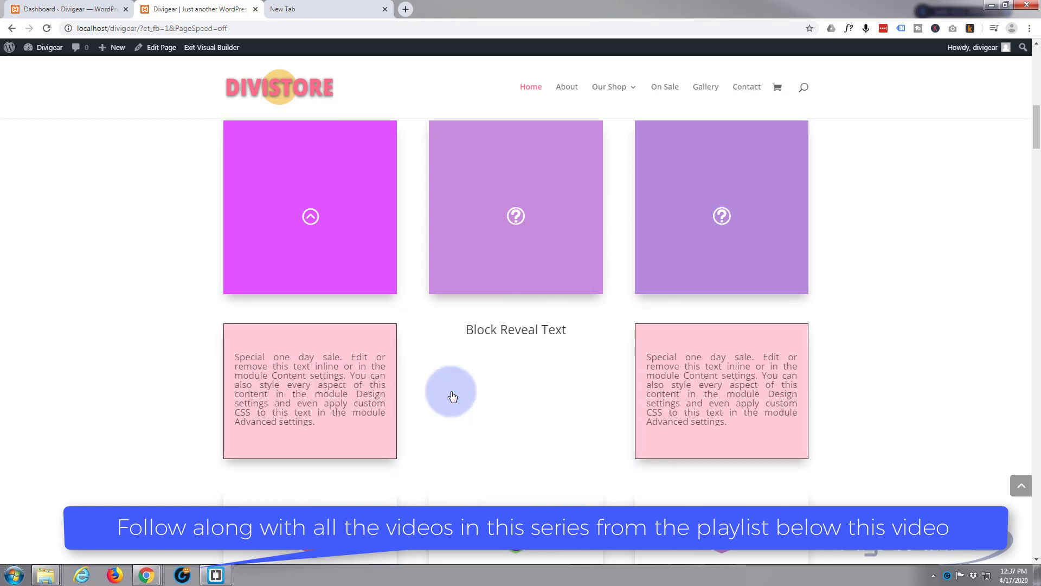
pyautogui.scroll(-3)
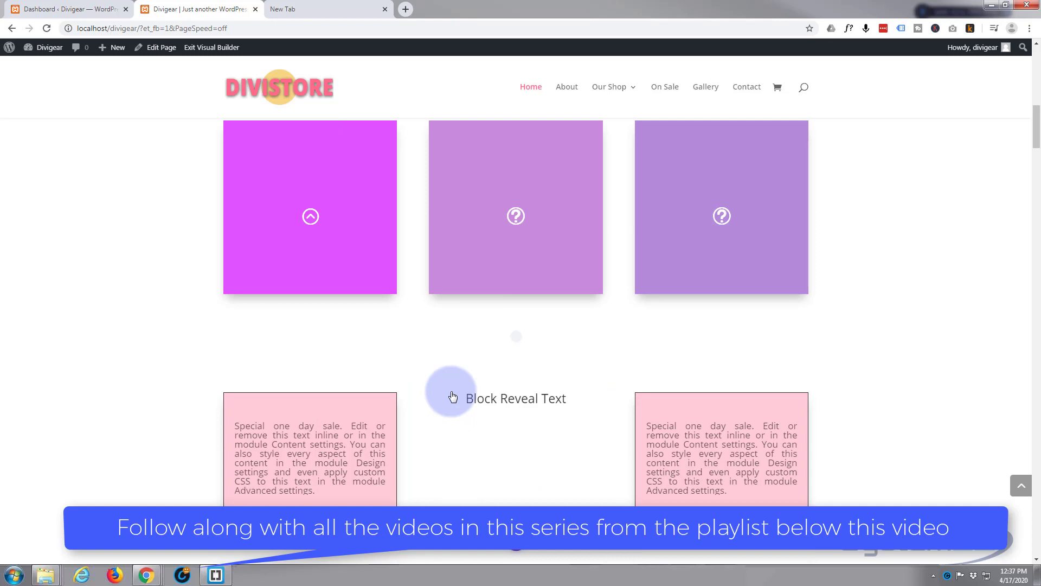
# Step: Bring up the Insert Module list for the new row and scroll toward Supreme Text Badges
pyautogui.click(515, 363)
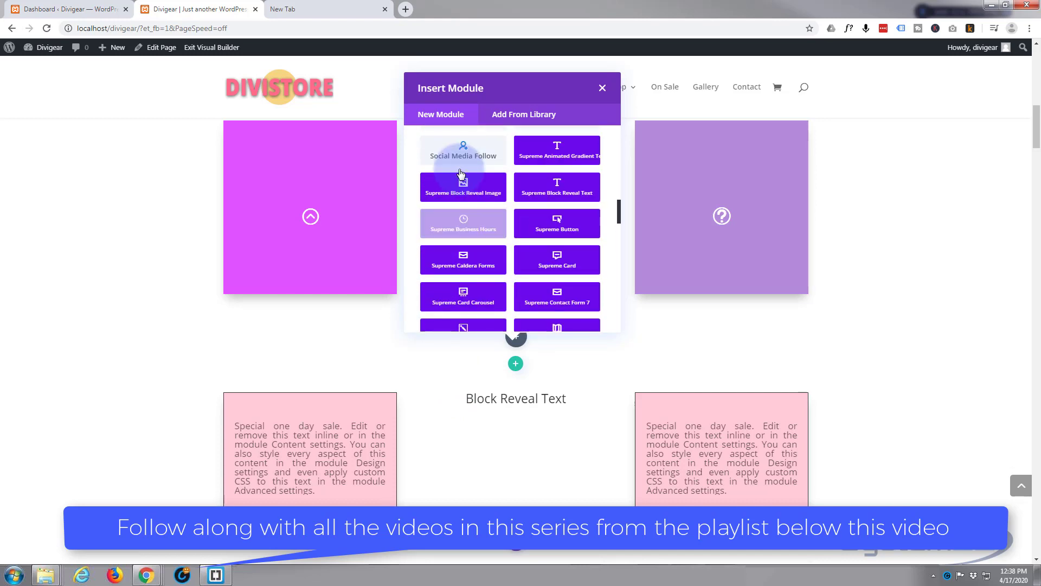
pyautogui.moveTo(450, 196)
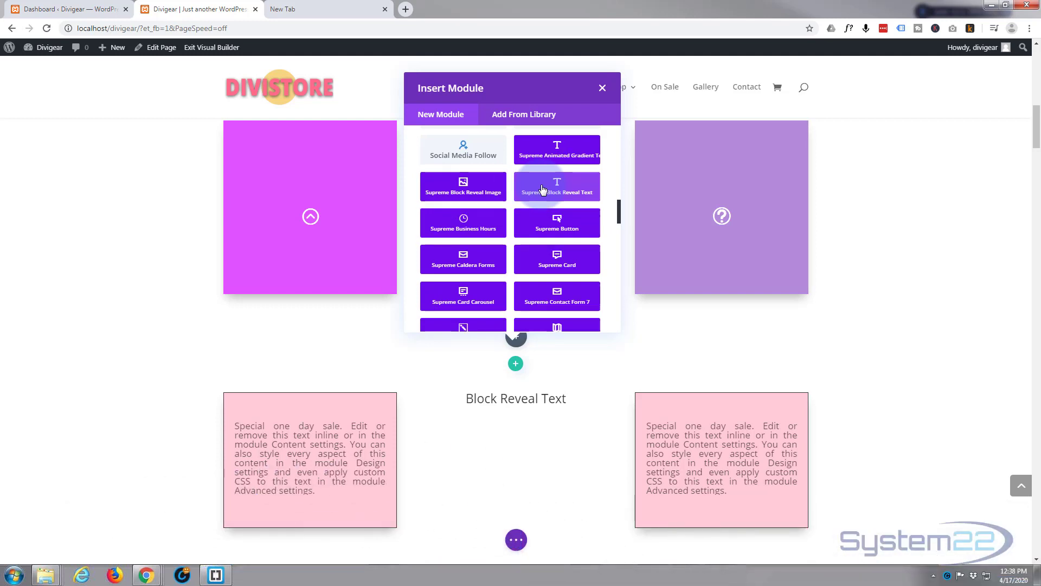
pyautogui.scroll(-3)
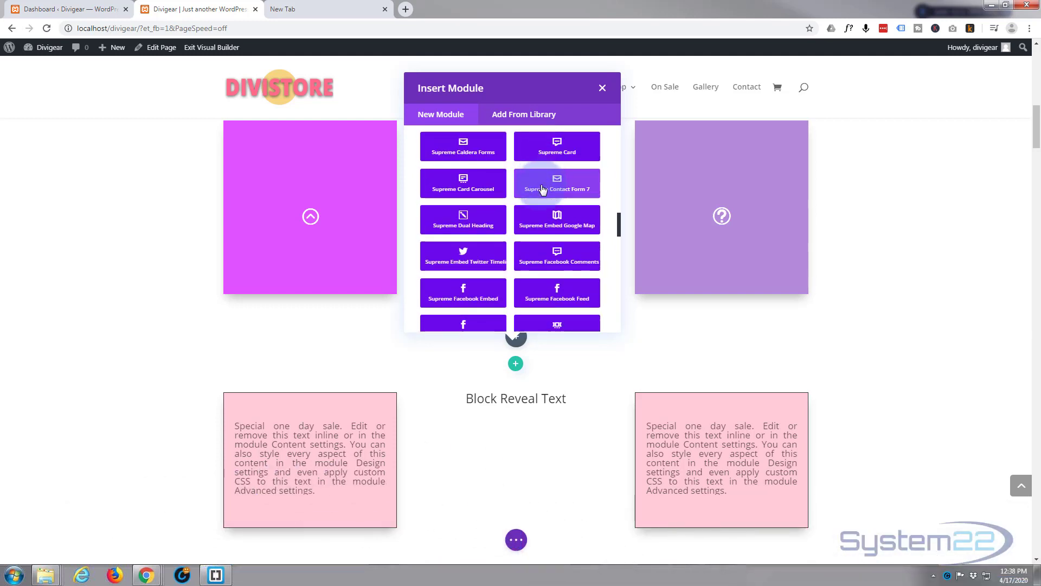
pyautogui.scroll(-3)
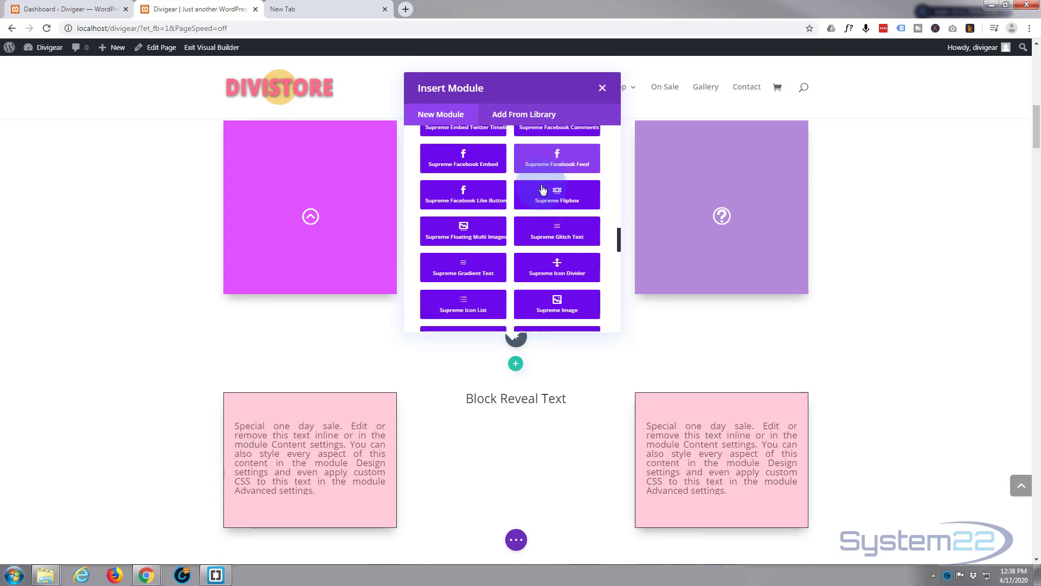
pyautogui.scroll(-3)
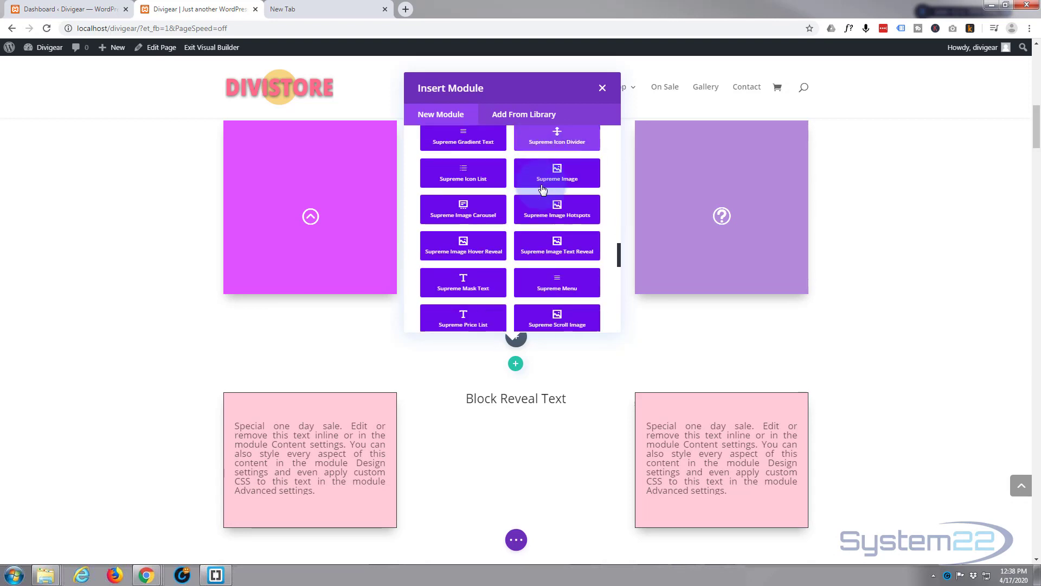
pyautogui.scroll(-3)
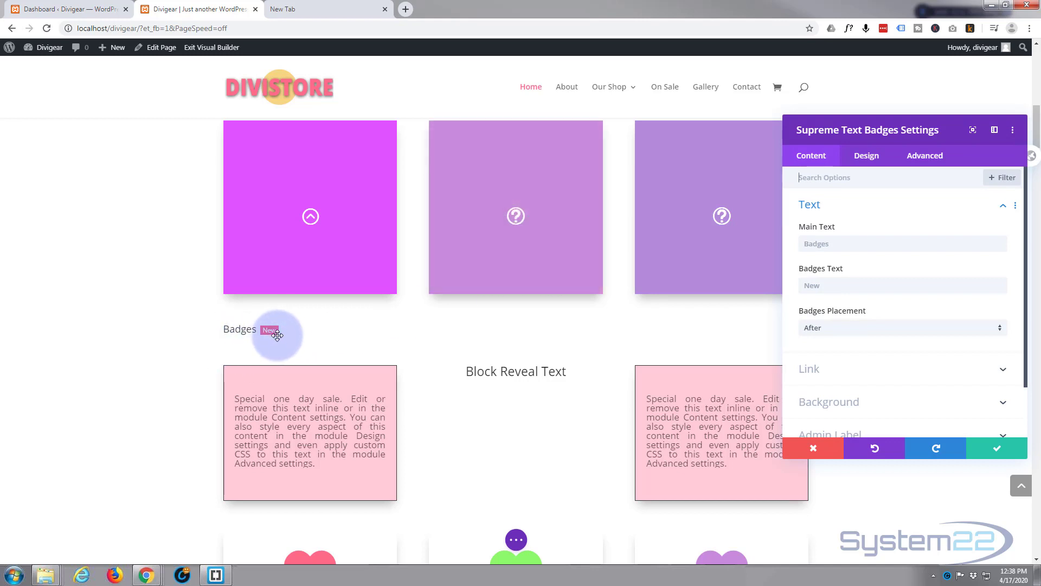
pyautogui.moveTo(848, 234)
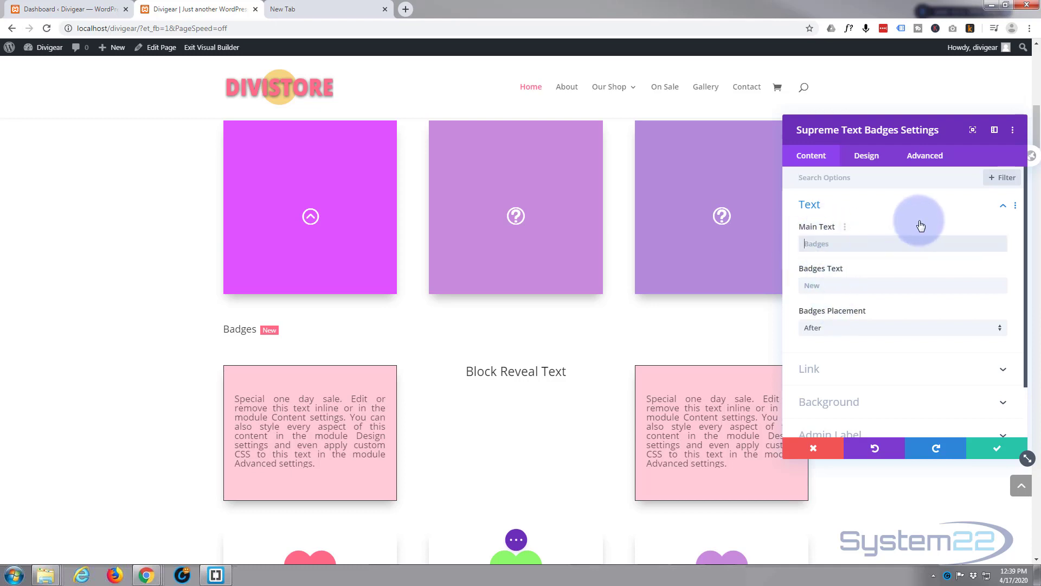
# Step: Set Main Text 'All Clothes', Badges Text 'On Sale', with the badge placed before the text
pyautogui.write('All')
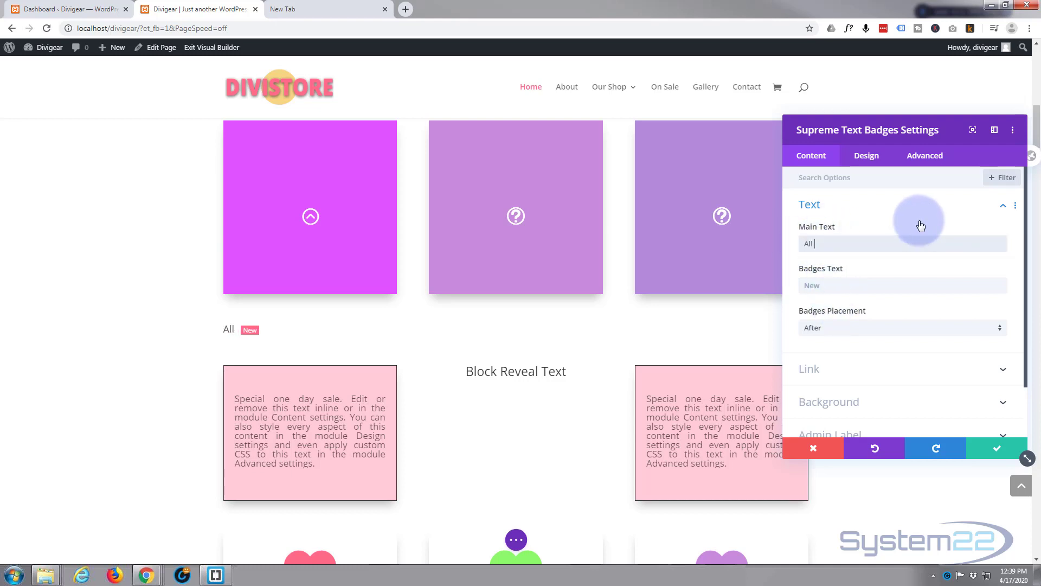
pyautogui.write('Clothes')
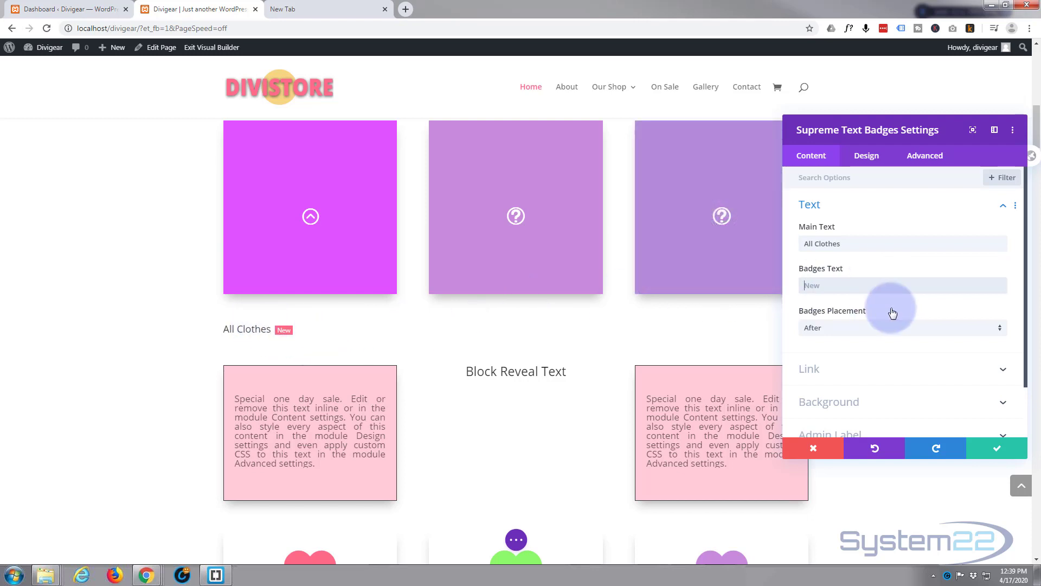
pyautogui.write('0')
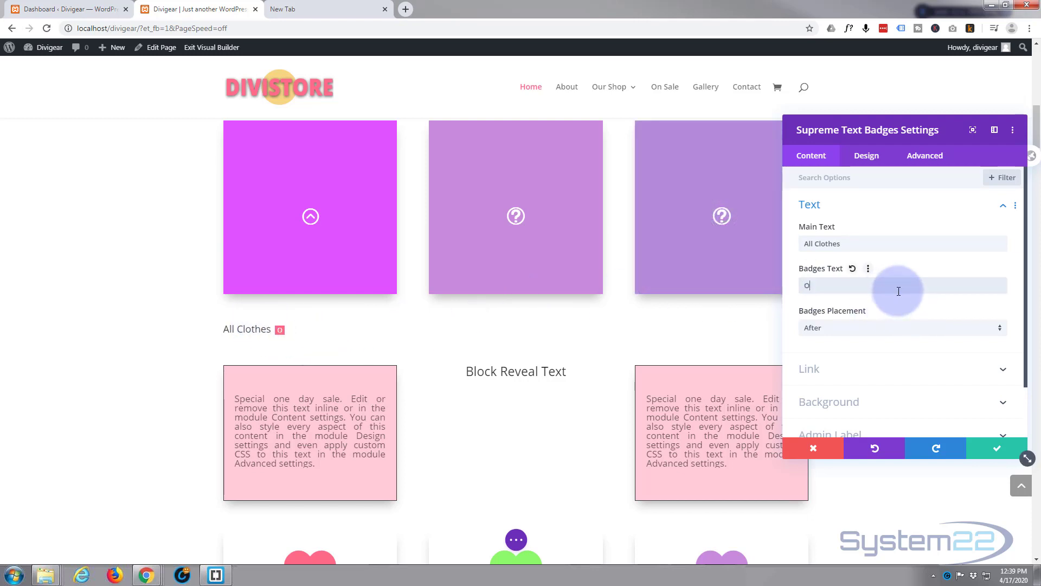
pyautogui.write('n Sale')
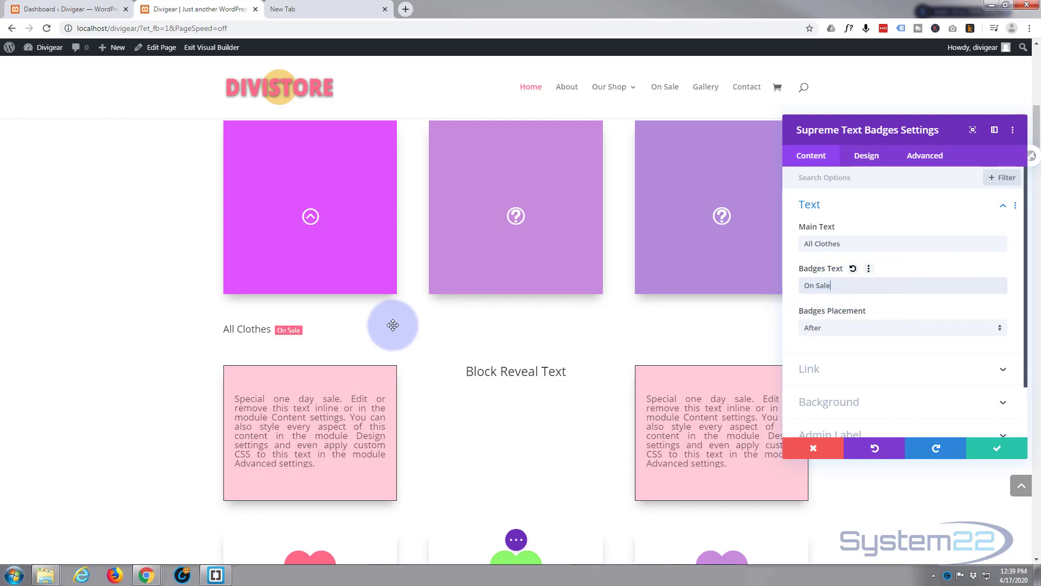
pyautogui.moveTo(850, 326)
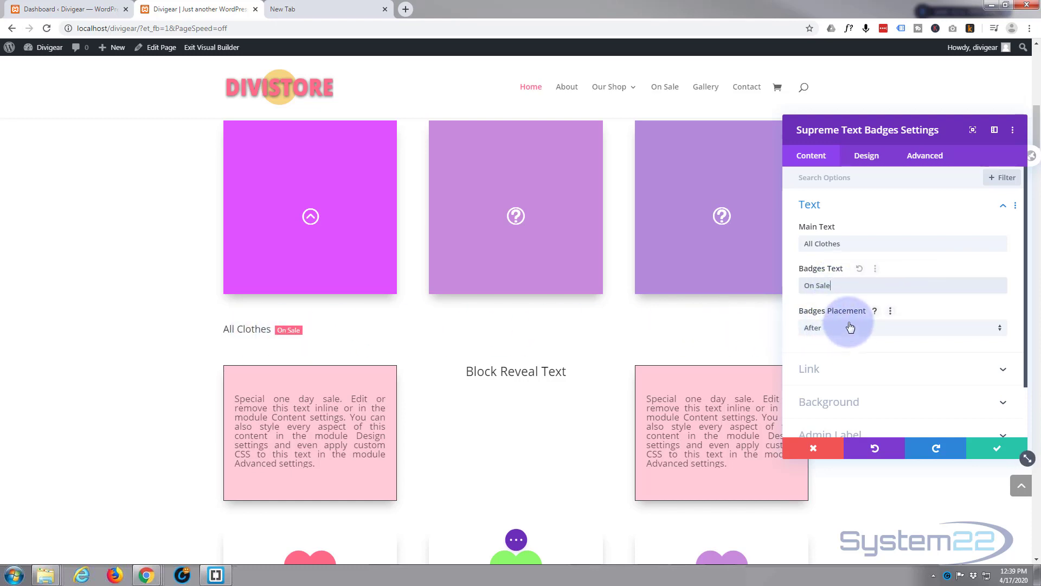
pyautogui.click(902, 326)
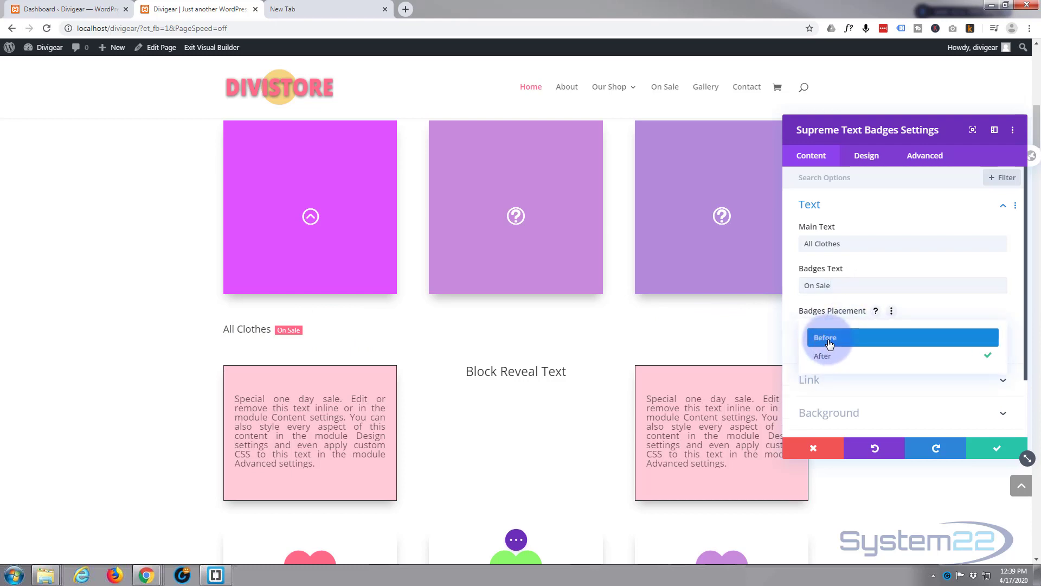
pyautogui.click(826, 337)
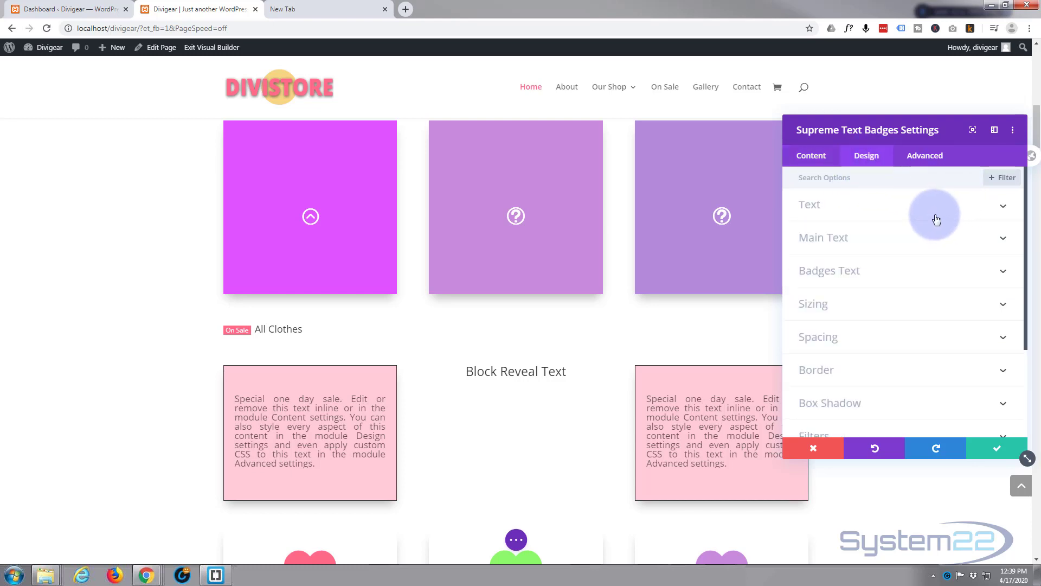
# Step: Make the main text uppercase and enlarge its size to 50px in the Design settings
pyautogui.click(823, 237)
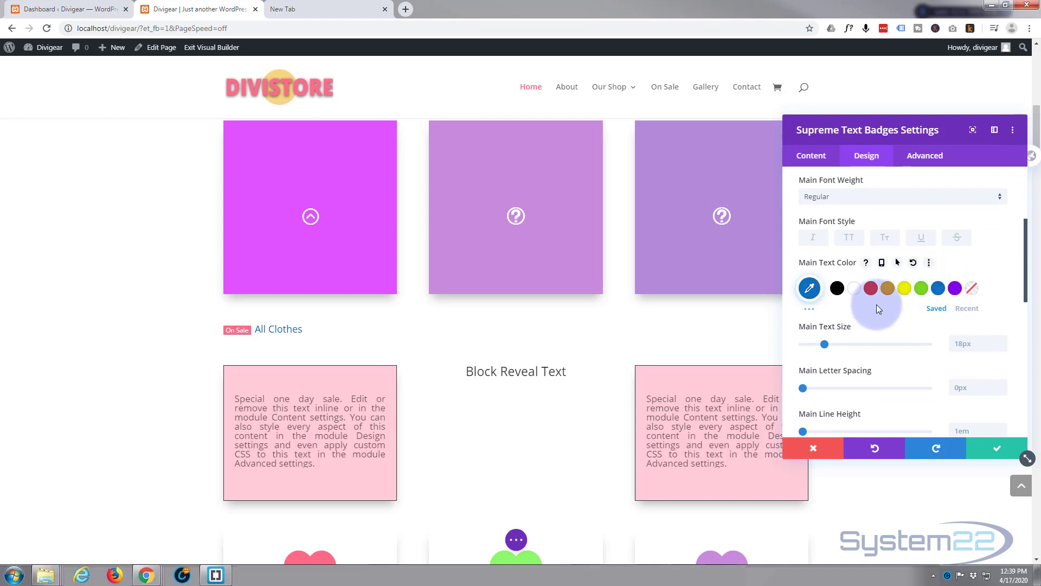
pyautogui.click(848, 238)
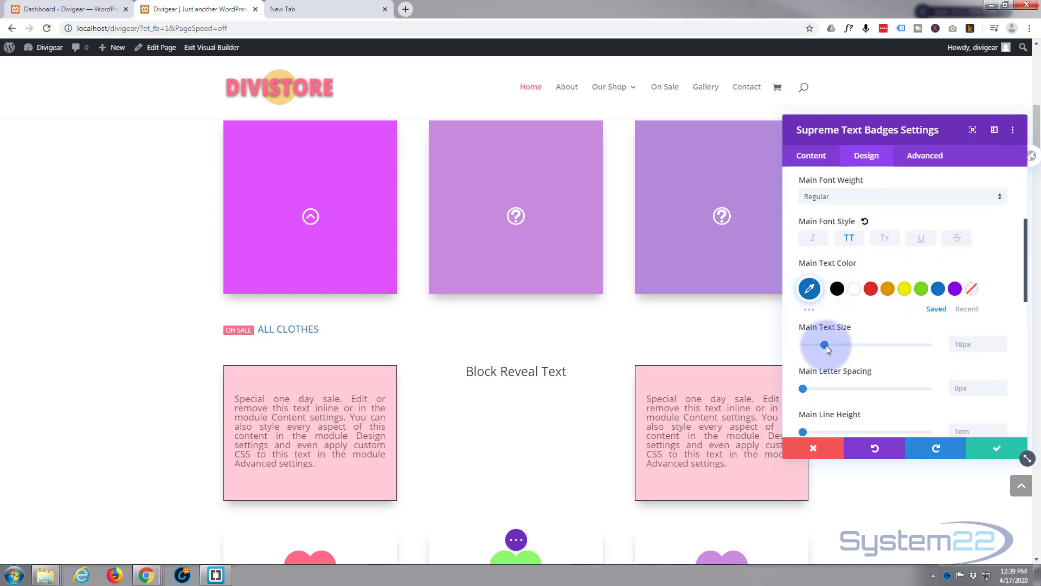
pyautogui.moveTo(826, 345); pyautogui.dragTo(843, 345)
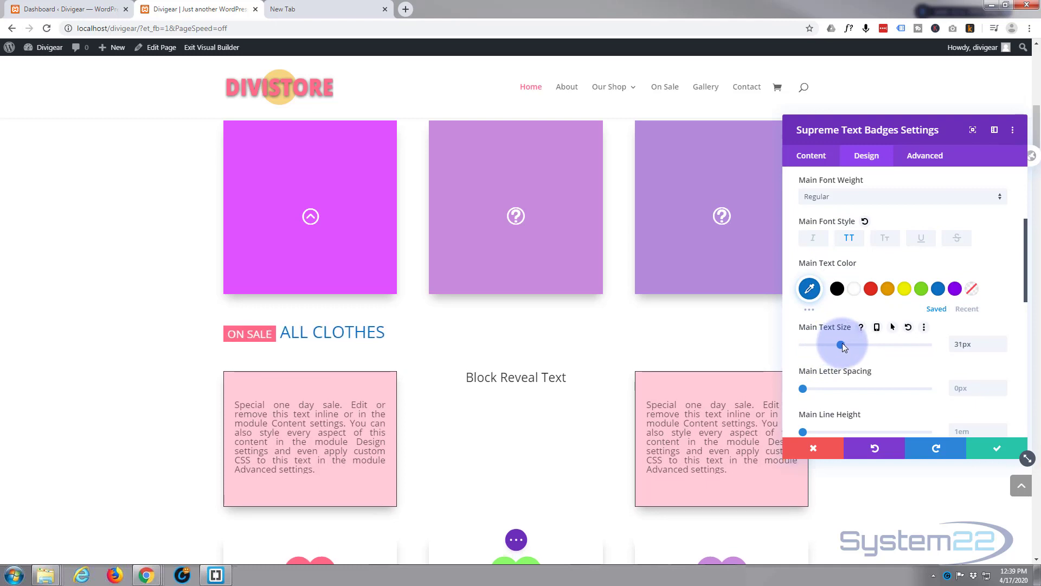
pyautogui.moveTo(840, 345); pyautogui.dragTo(857, 345)
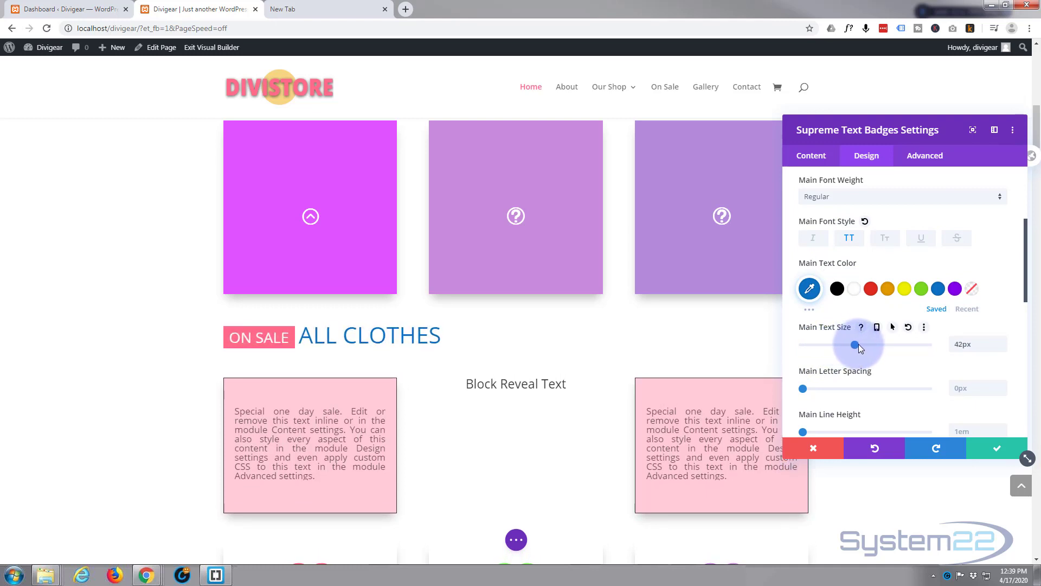
pyautogui.moveTo(855, 345); pyautogui.dragTo(866, 344)
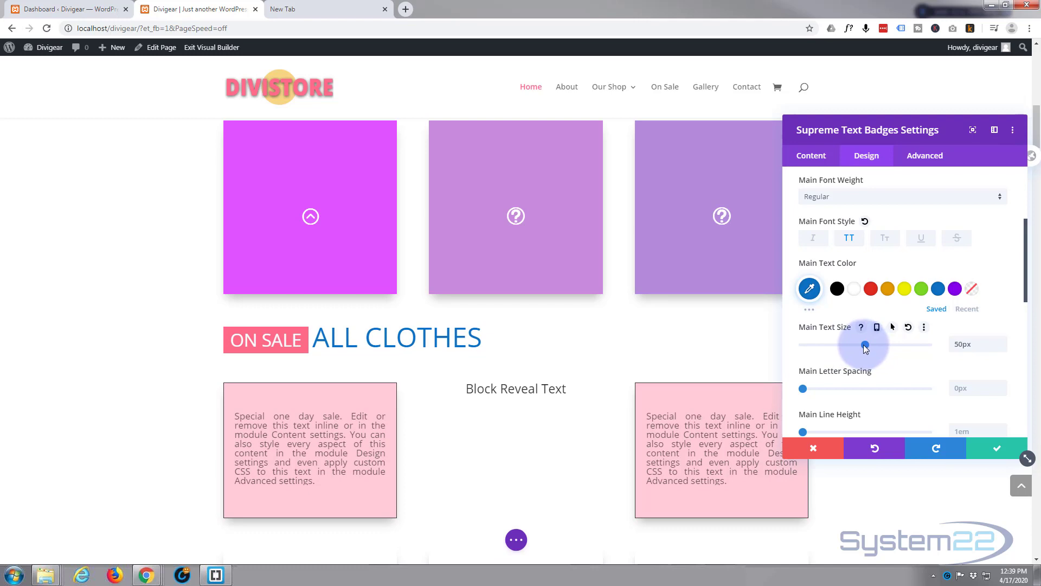
pyautogui.scroll(-3)
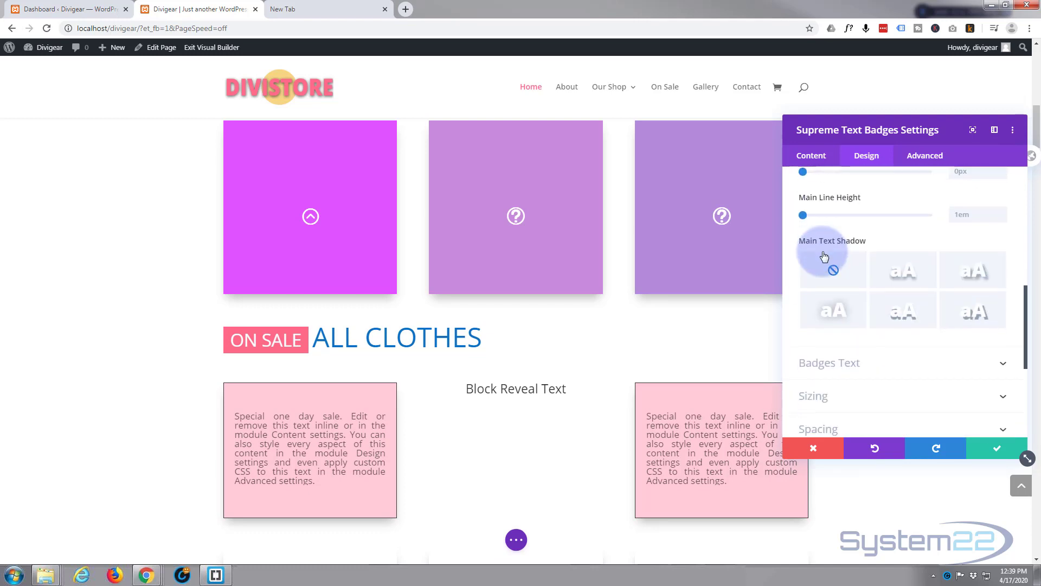
pyautogui.scroll(-3)
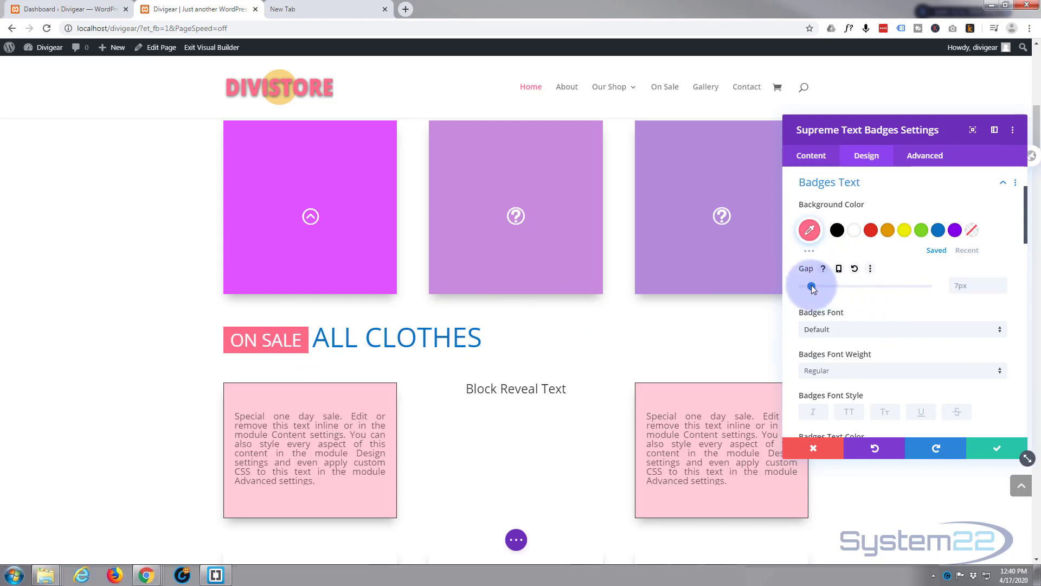
# Step: Widen the badge-to-heading gap to 34px and increase the ON SALE letter spacing
pyautogui.moveTo(811, 285); pyautogui.dragTo(834, 285)
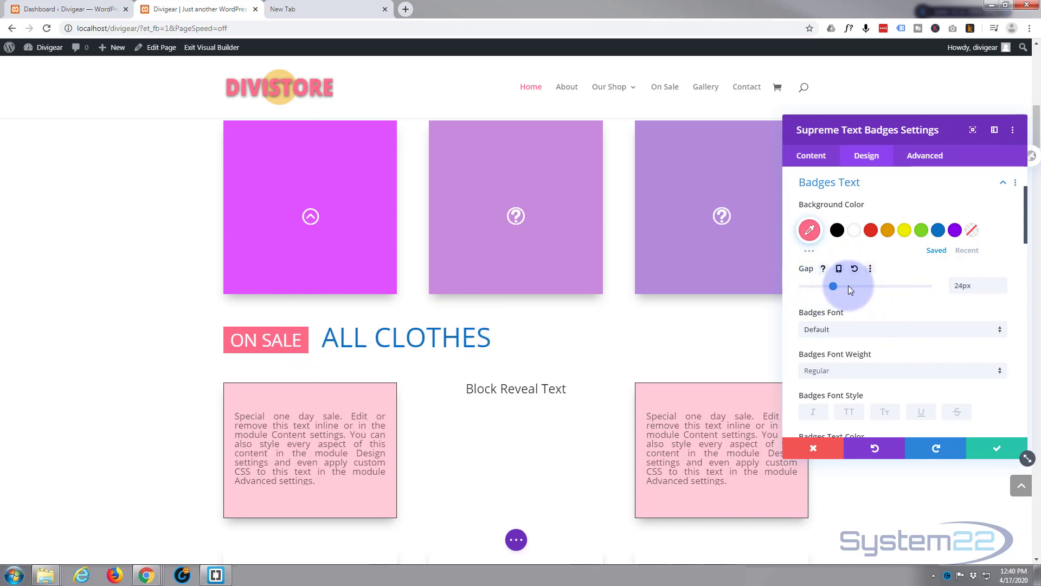
pyautogui.moveTo(834, 285); pyautogui.dragTo(845, 285)
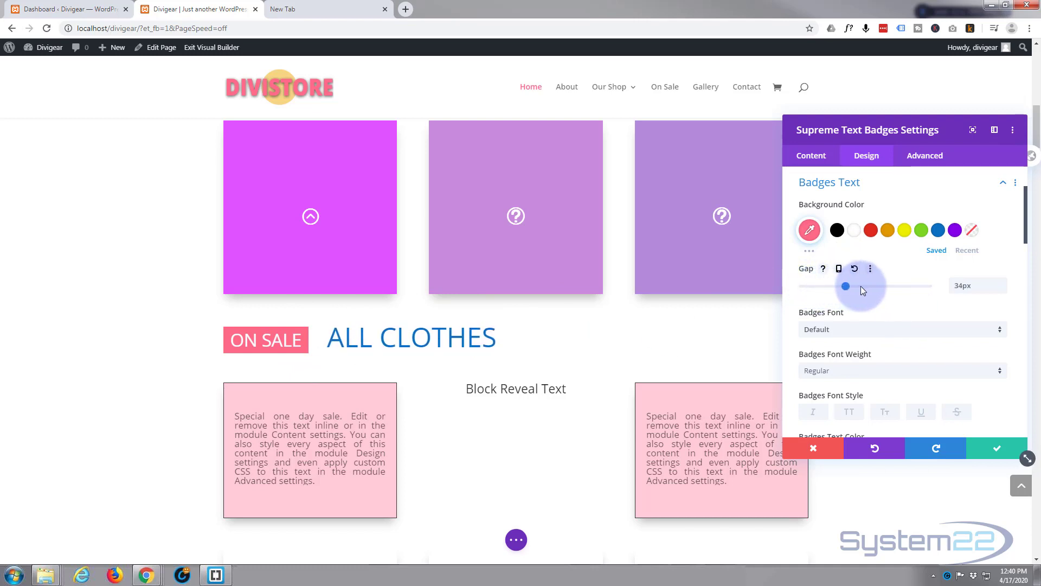
pyautogui.scroll(-3)
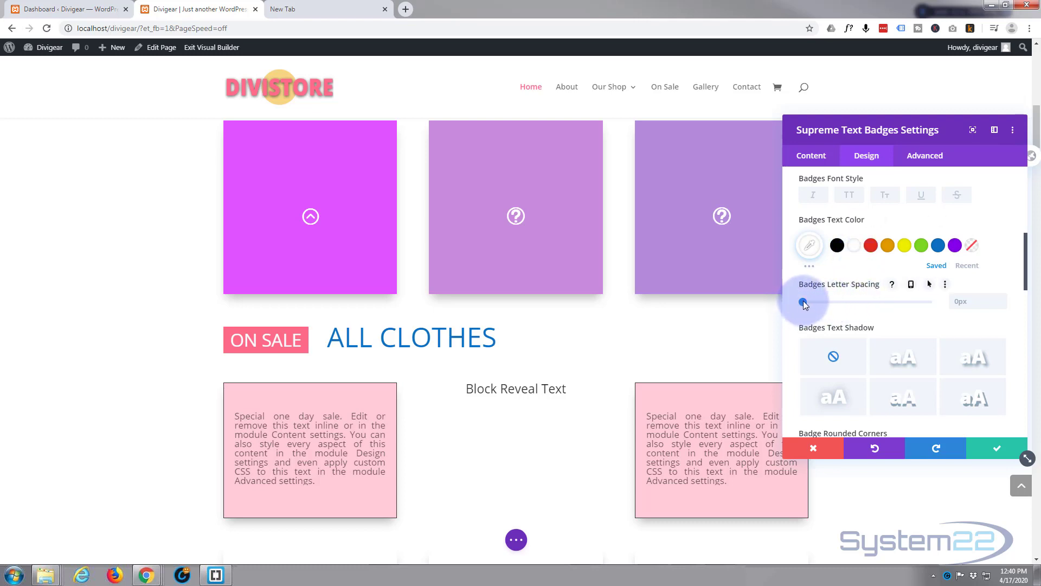
pyautogui.moveTo(801, 301); pyautogui.dragTo(815, 300)
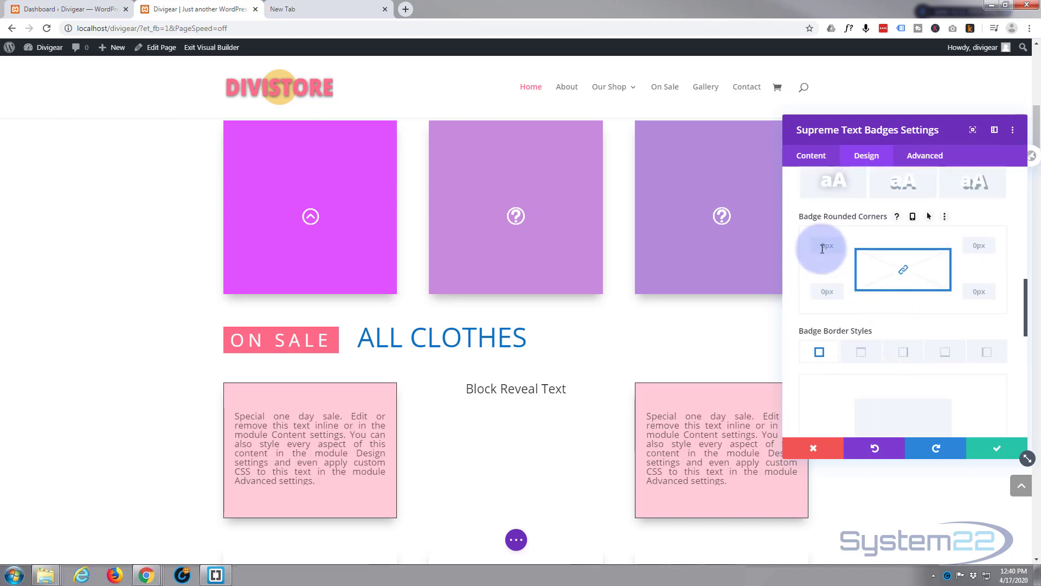
# Step: Give the badge rounded corners of 50 and a 5px blue border
pyautogui.click(821, 247)
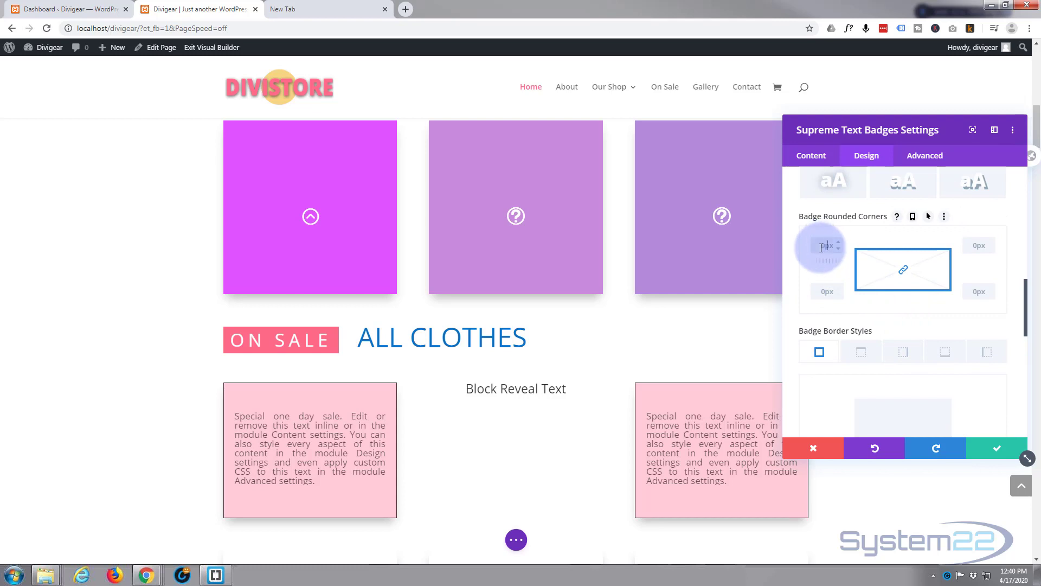
pyautogui.write('50')
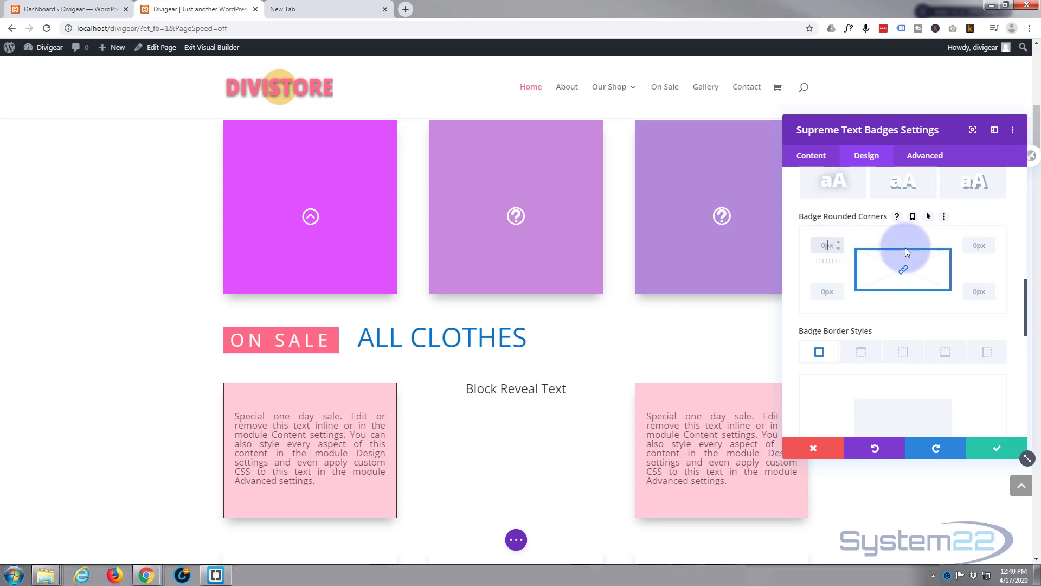
pyautogui.scroll(-3)
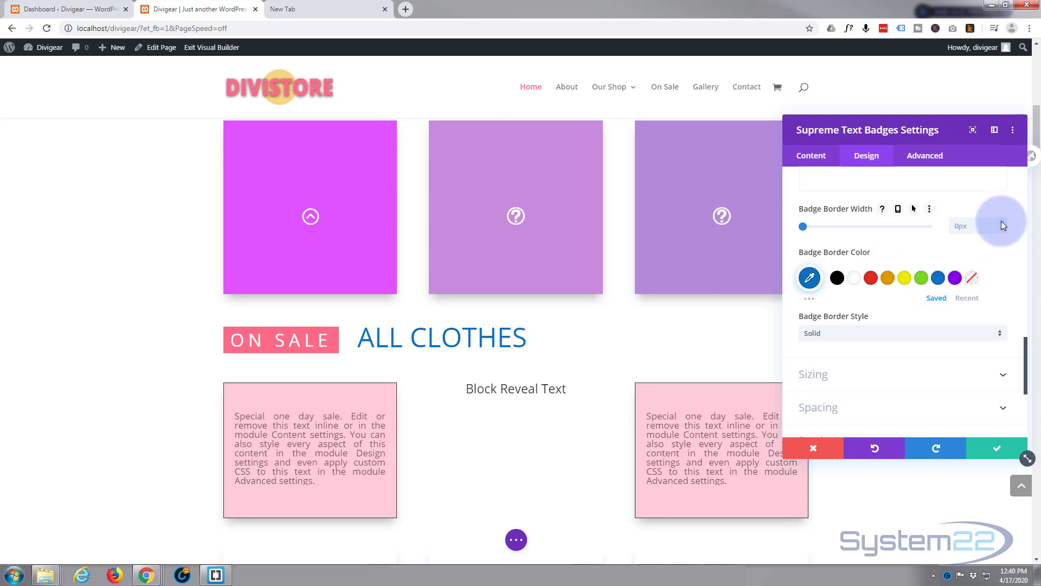
pyautogui.moveTo(802, 227); pyautogui.dragTo(810, 228)
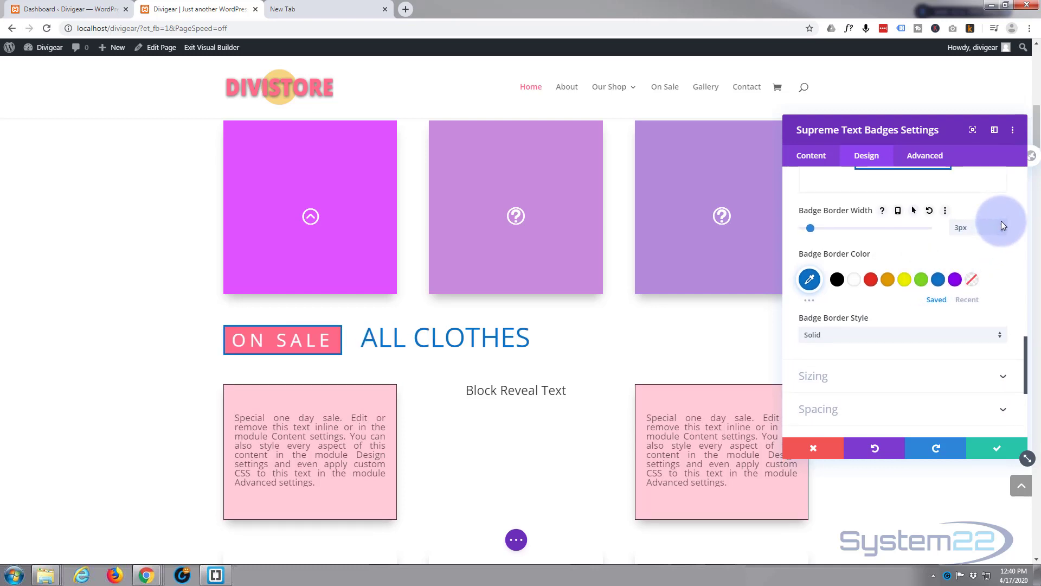
pyautogui.moveTo(810, 228); pyautogui.dragTo(816, 228)
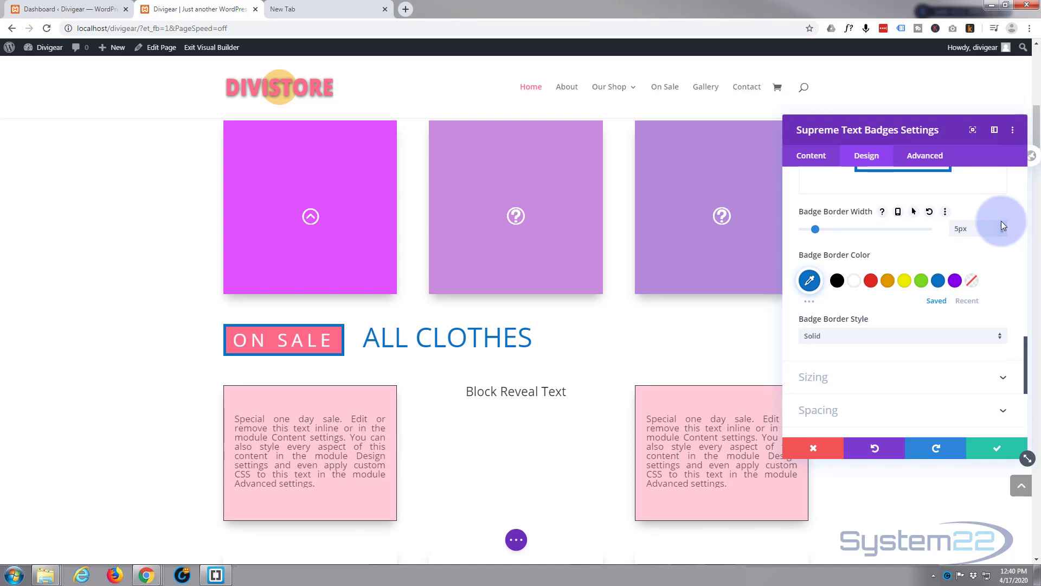
pyautogui.moveTo(814, 229); pyautogui.dragTo(818, 228)
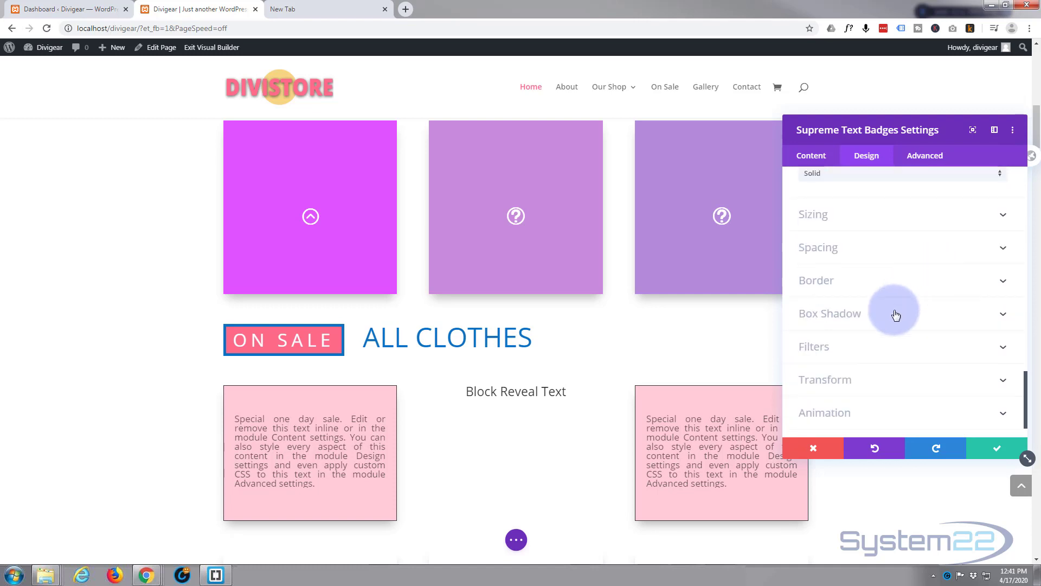
# Step: Apply a box shadow preset to the module and 20px right padding
pyautogui.click(828, 312)
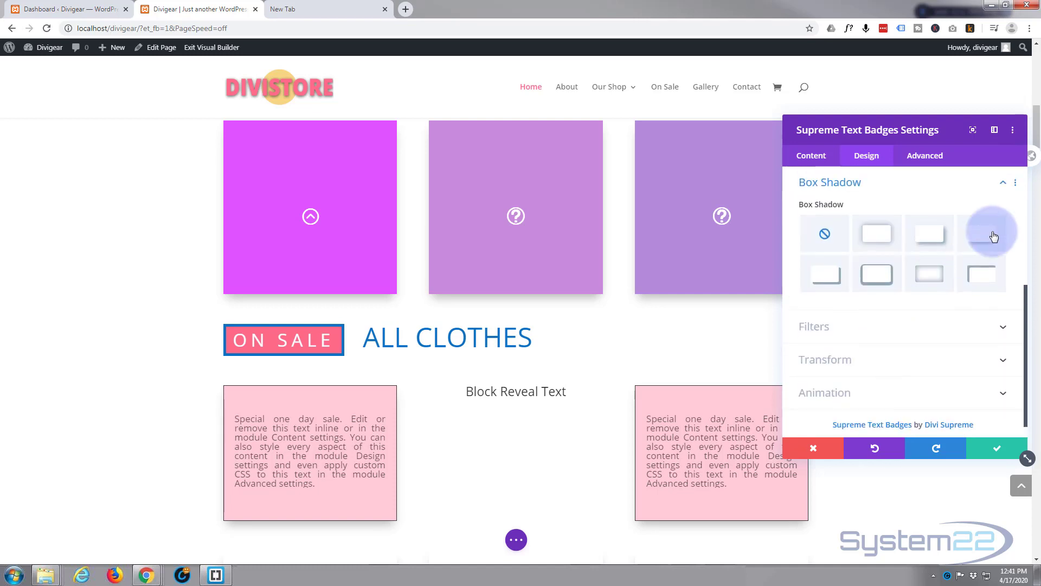
pyautogui.click(981, 233)
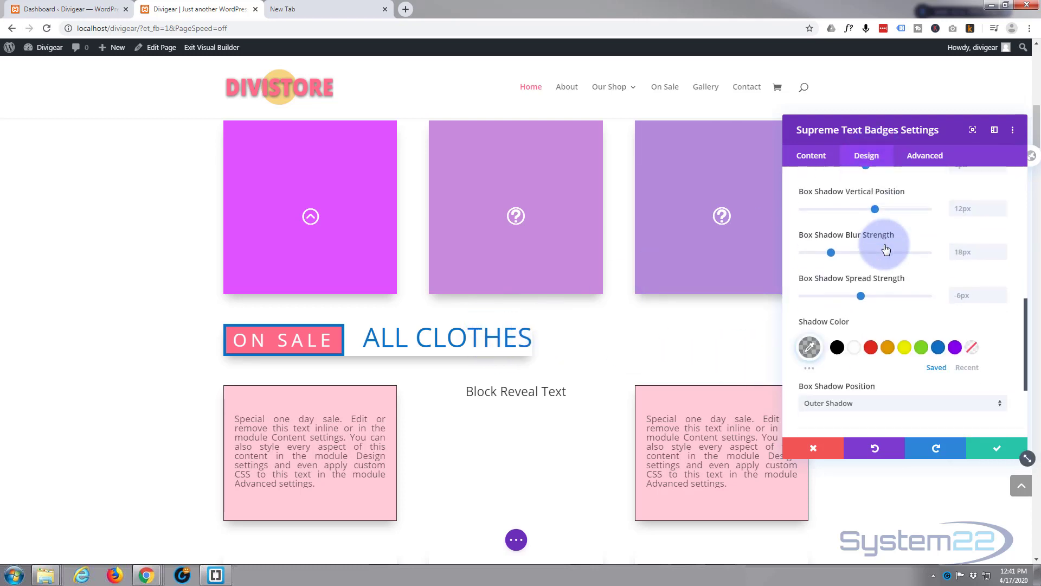
pyautogui.scroll(-3)
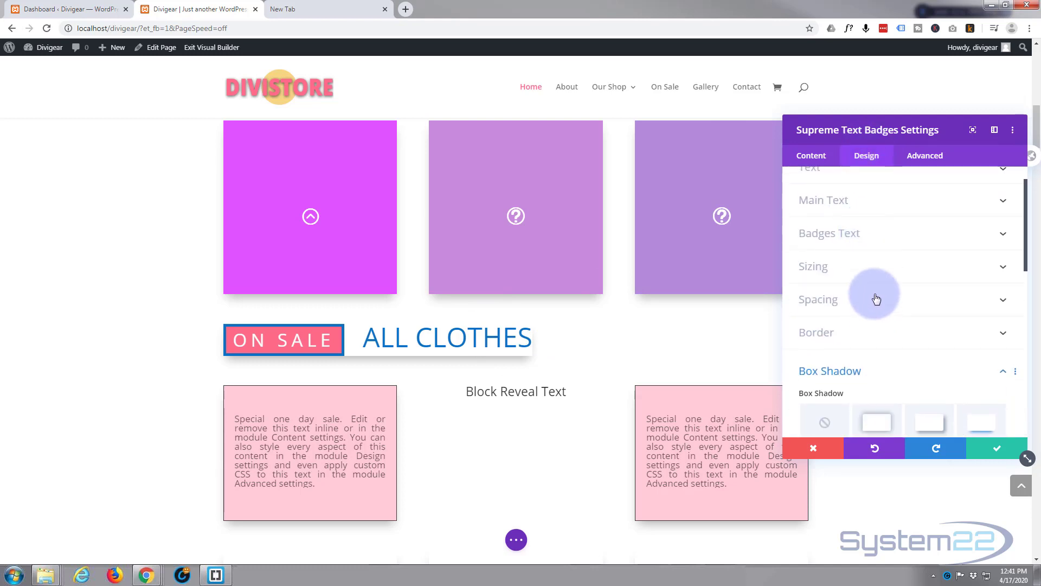
pyautogui.click(817, 299)
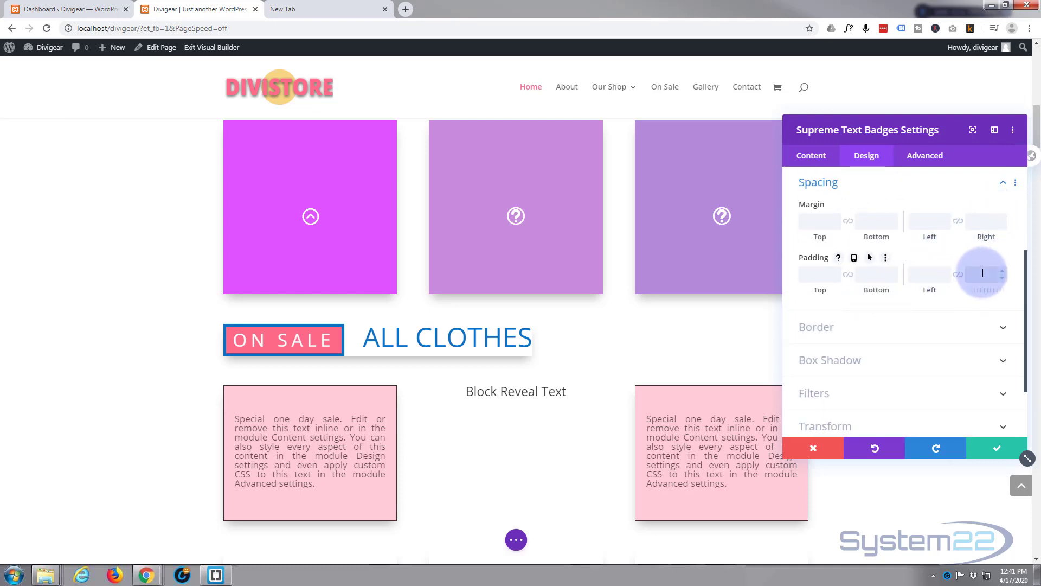
pyautogui.write('20px')
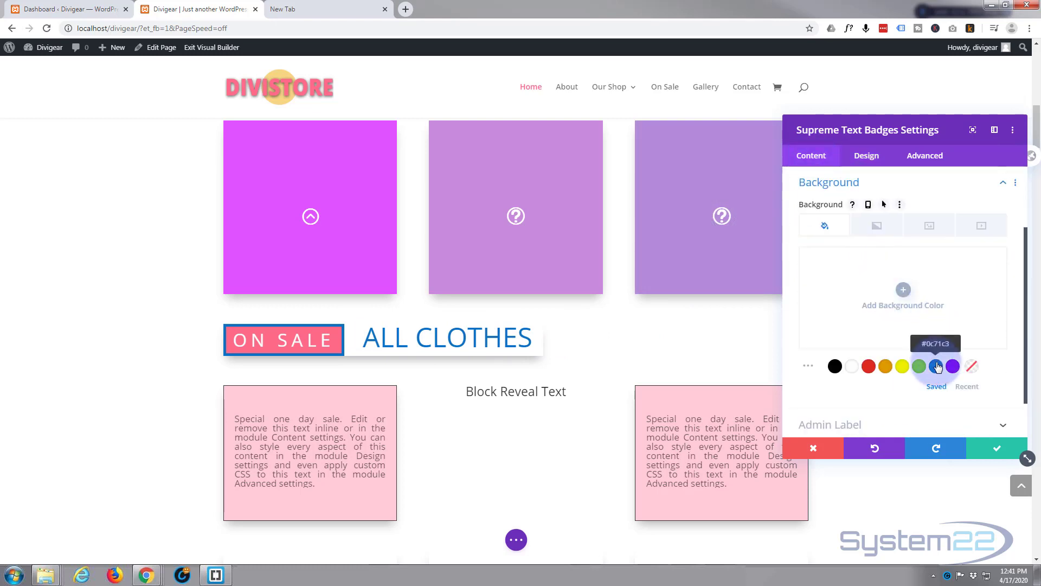
# Step: Set the background colour to #0c71c3 at roughly 0.29 opacity
pyautogui.click(936, 365)
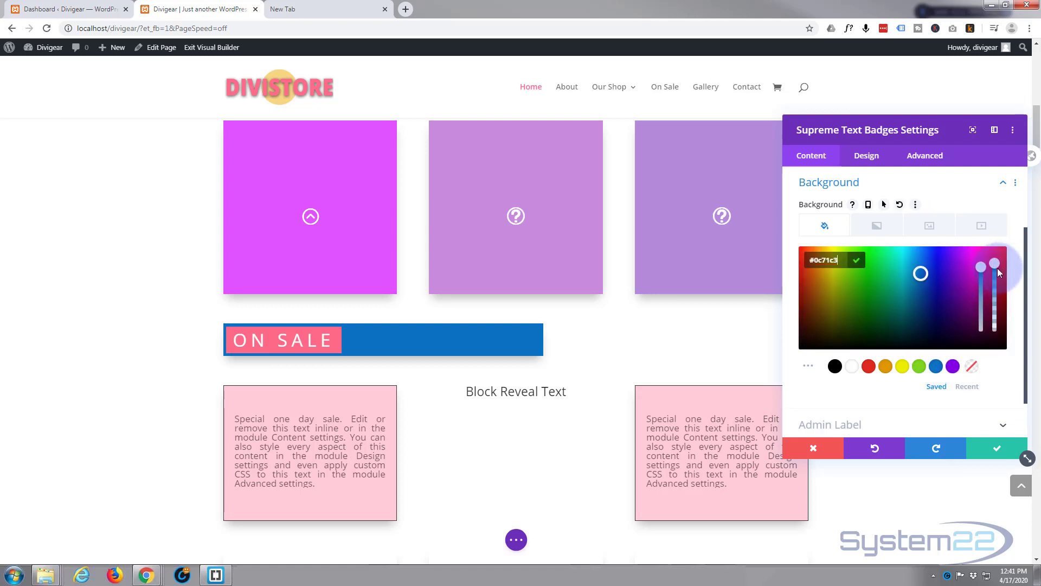
pyautogui.moveTo(994, 269); pyautogui.dragTo(995, 307)
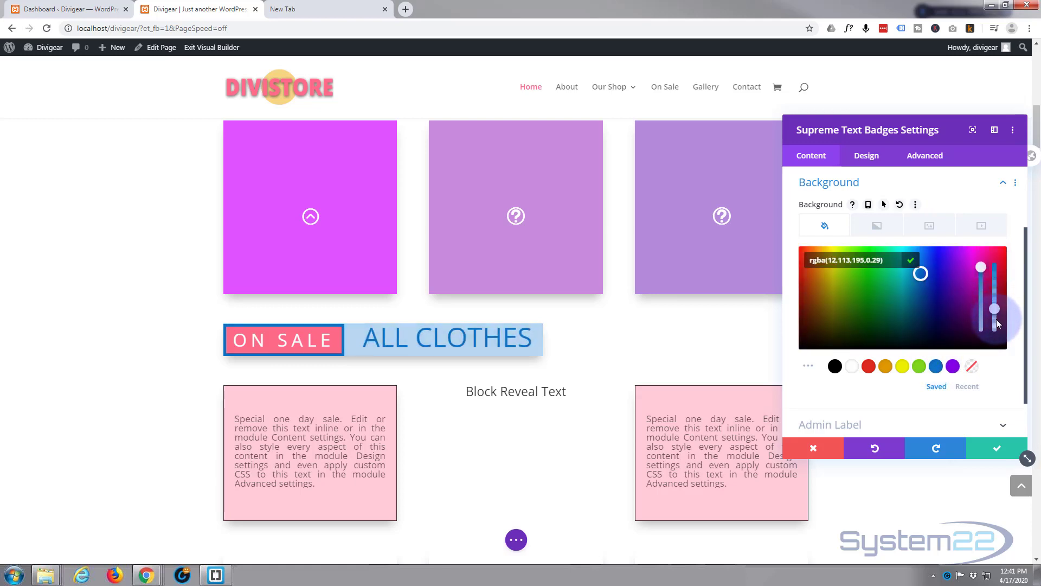
pyautogui.moveTo(995, 307); pyautogui.dragTo(994, 326)
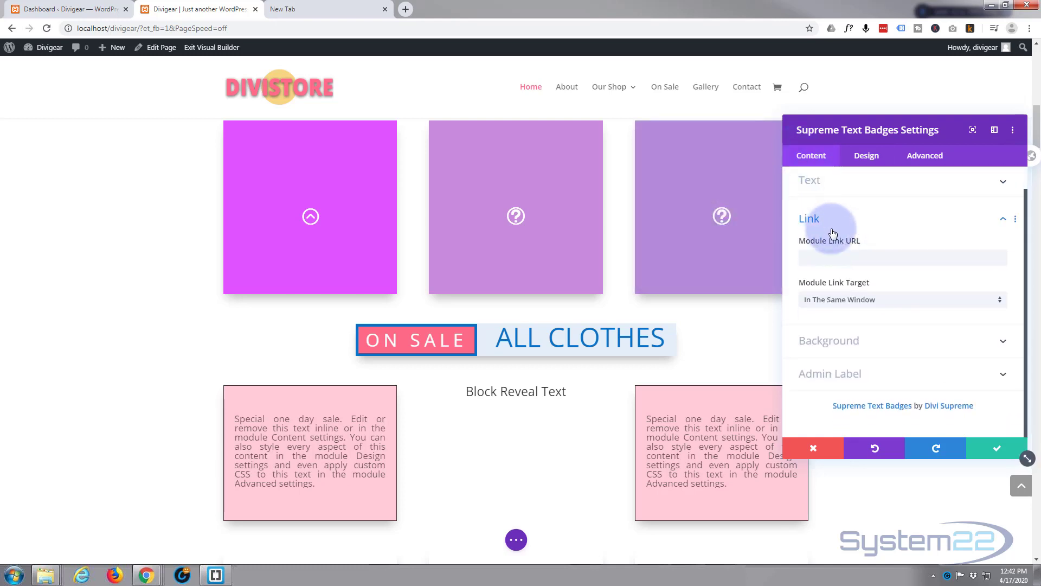
# Step: Set the Module Link URL to #csale and scroll down to the product row
pyautogui.click(900, 258)
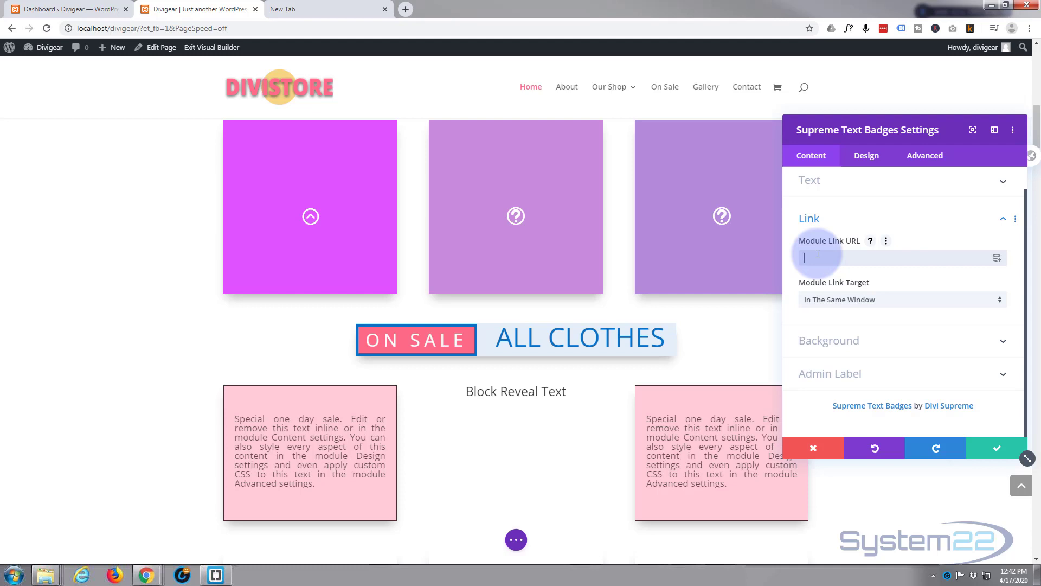
pyautogui.write('#')
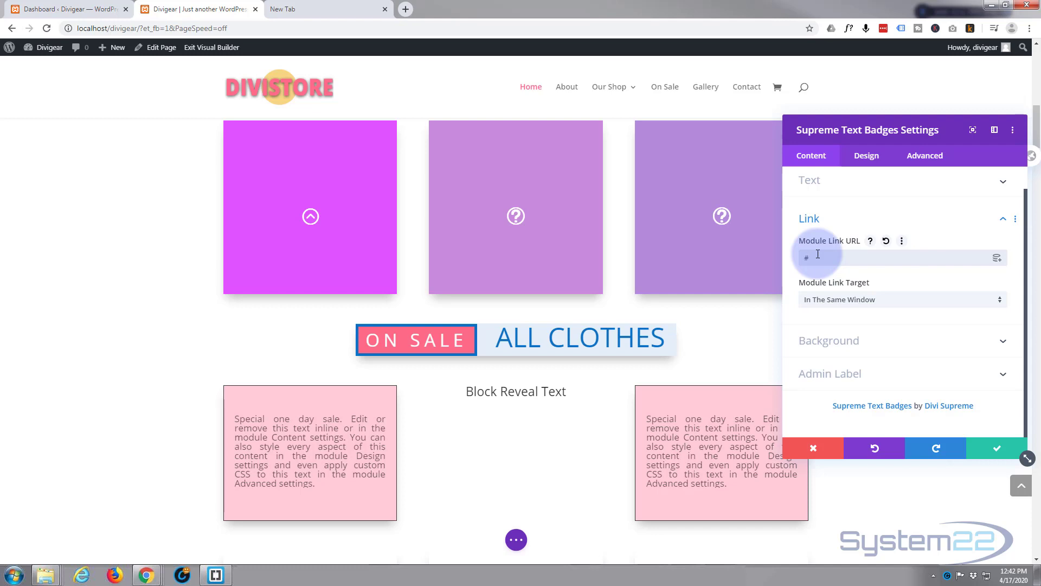
pyautogui.write('csale')
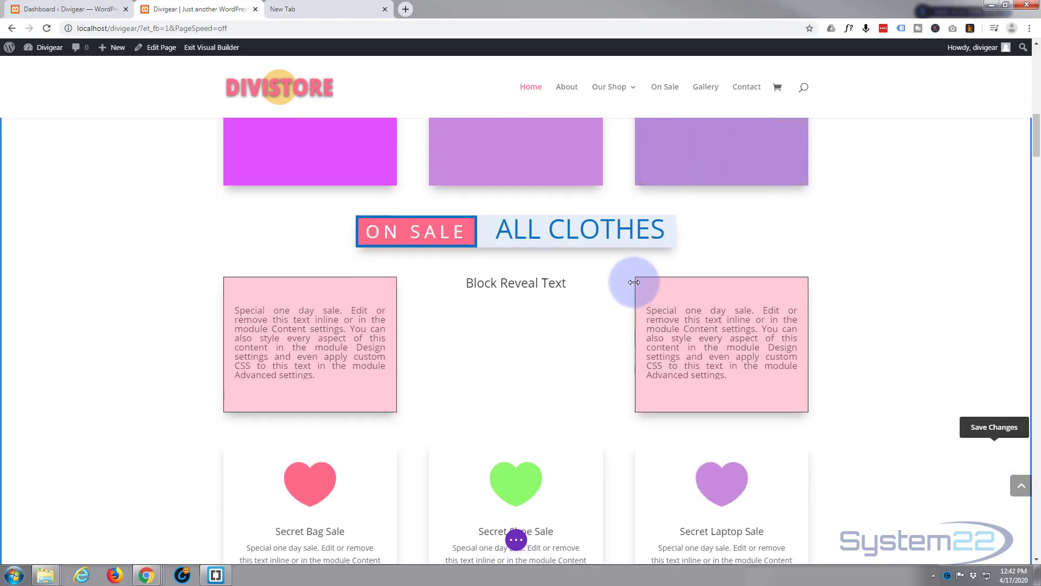
pyautogui.scroll(-3)
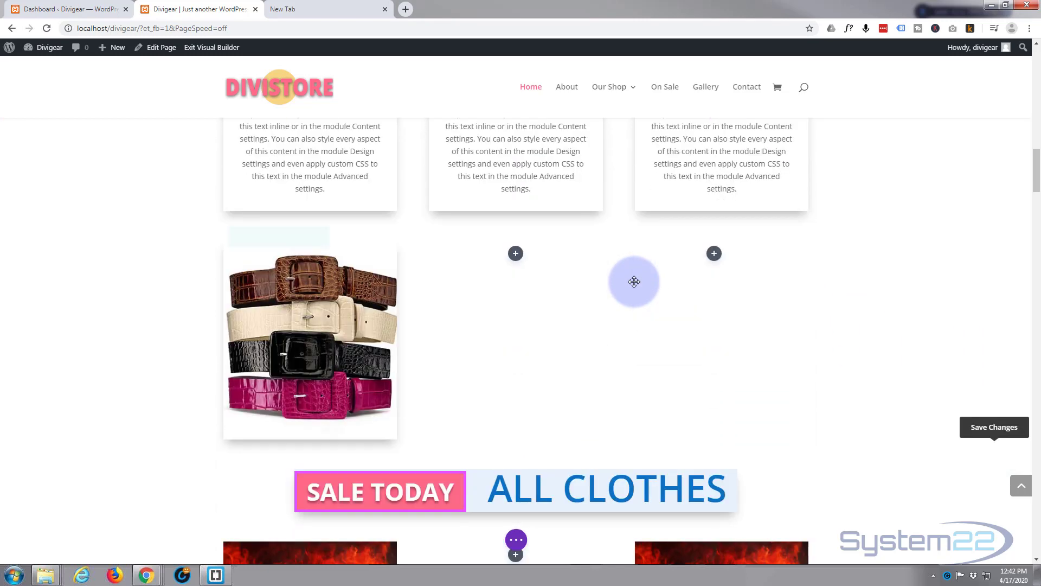
pyautogui.scroll(-3)
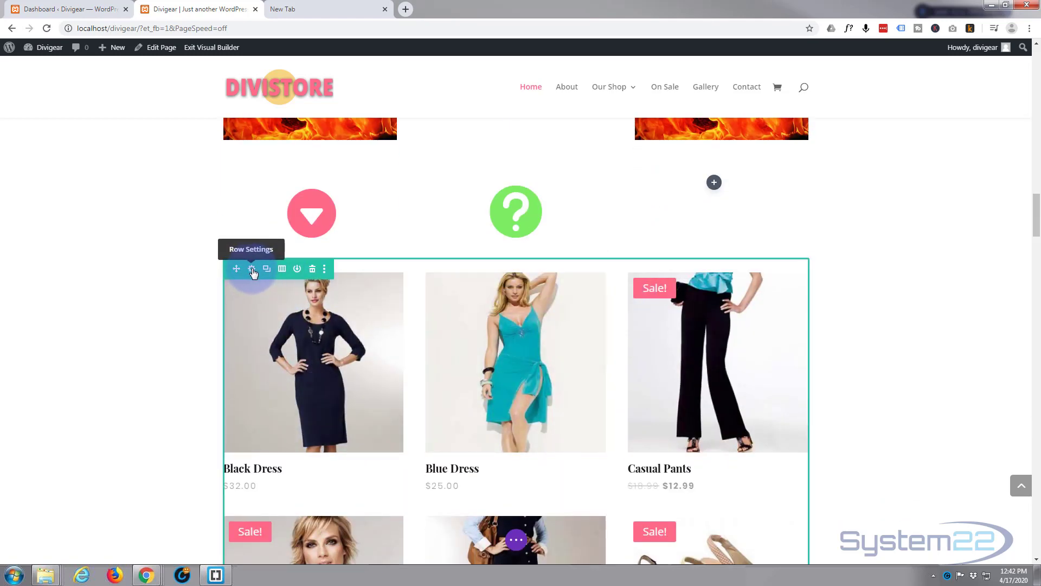
# Step: Give the product grid row the CSS ID csale under Advanced and save
pyautogui.click(252, 269)
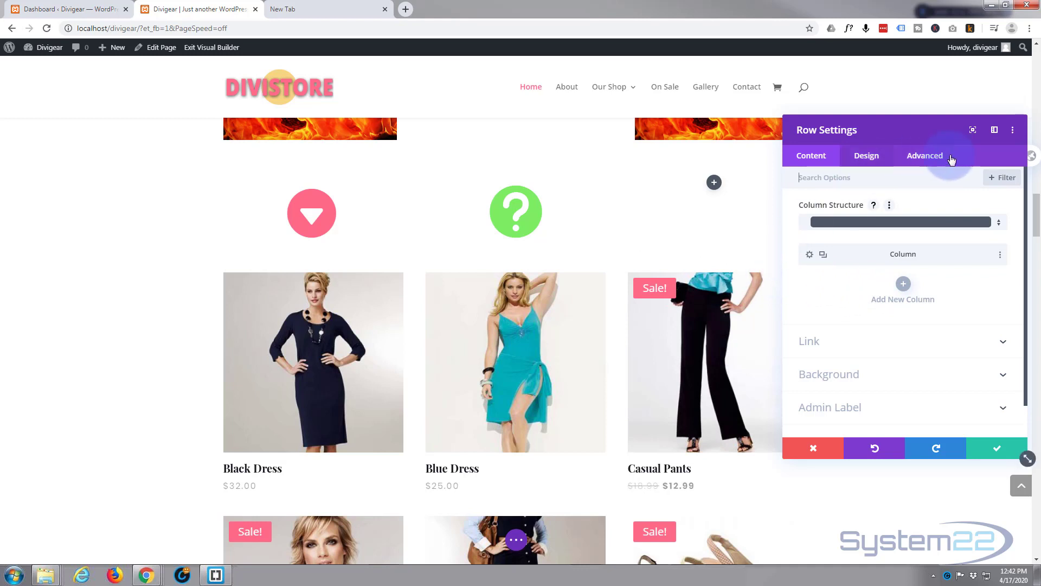
pyautogui.click(924, 155)
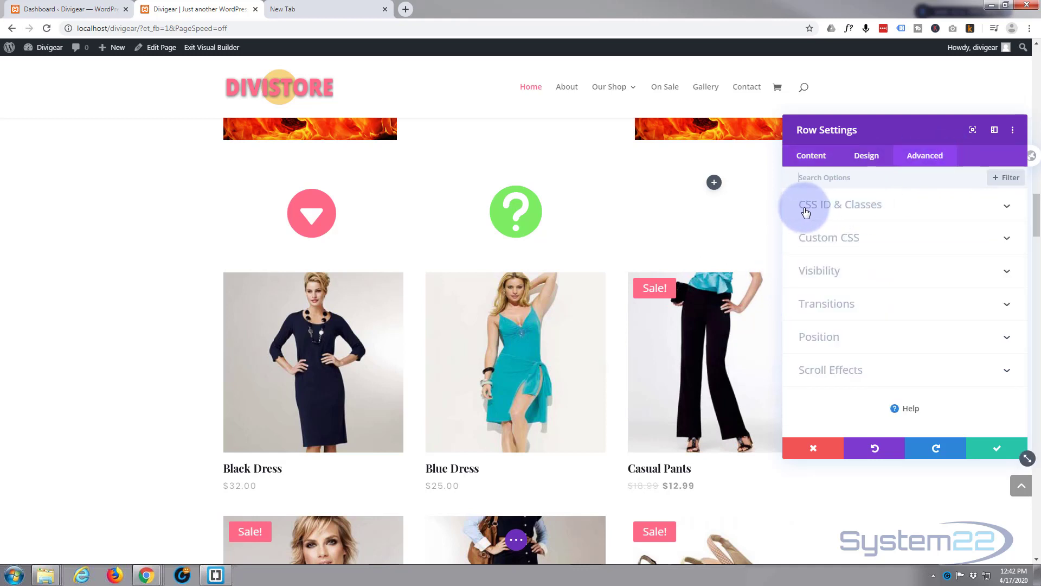
pyautogui.click(839, 205)
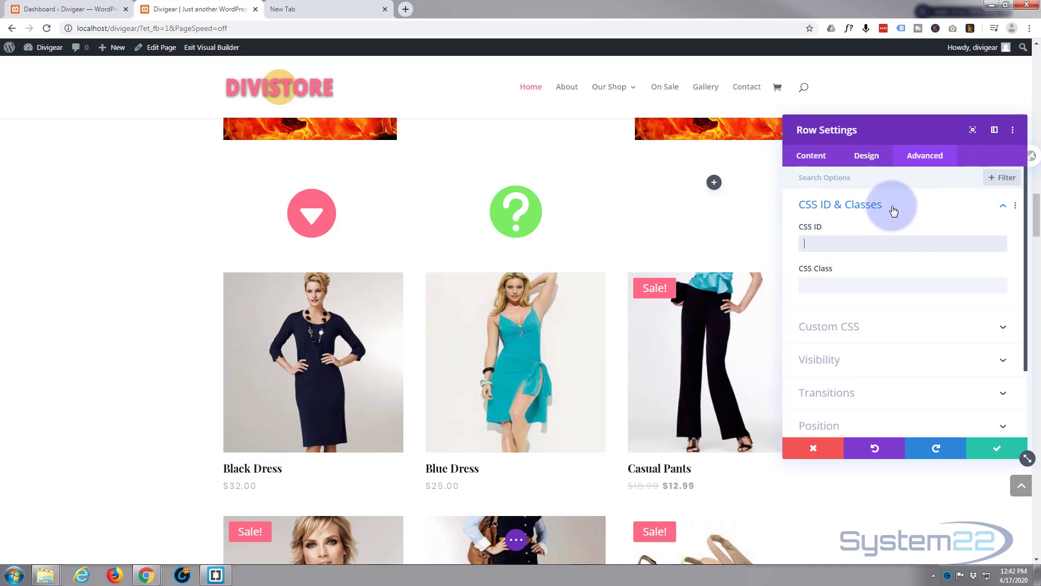
pyautogui.moveTo(923, 208)
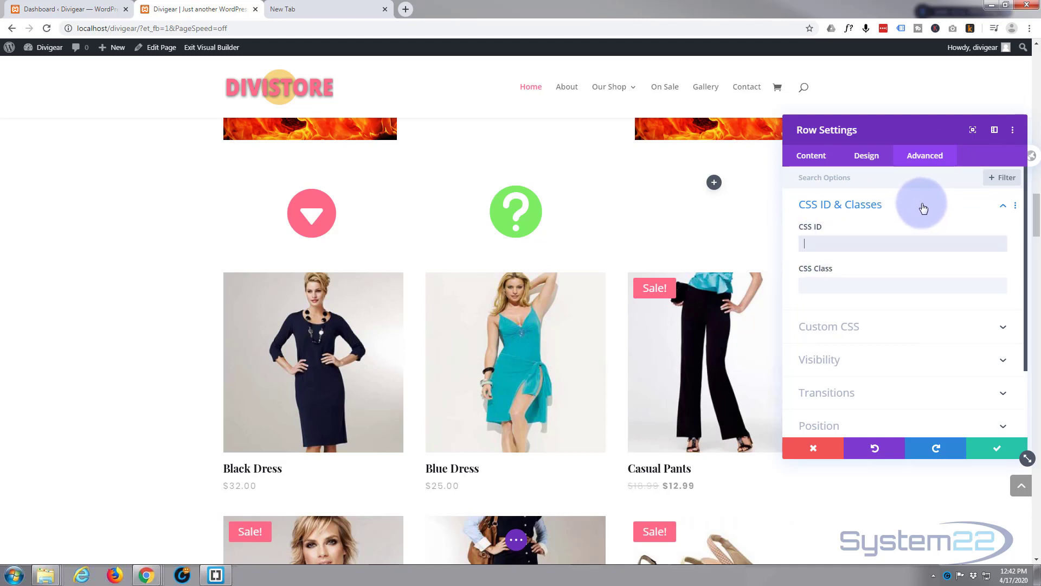
pyautogui.write('c')
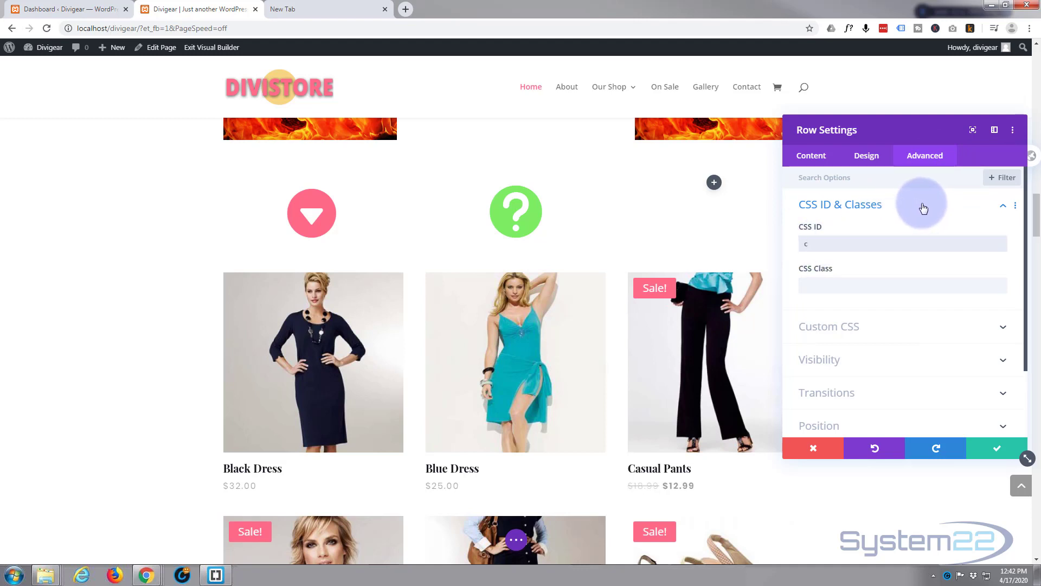
pyautogui.write('sale')
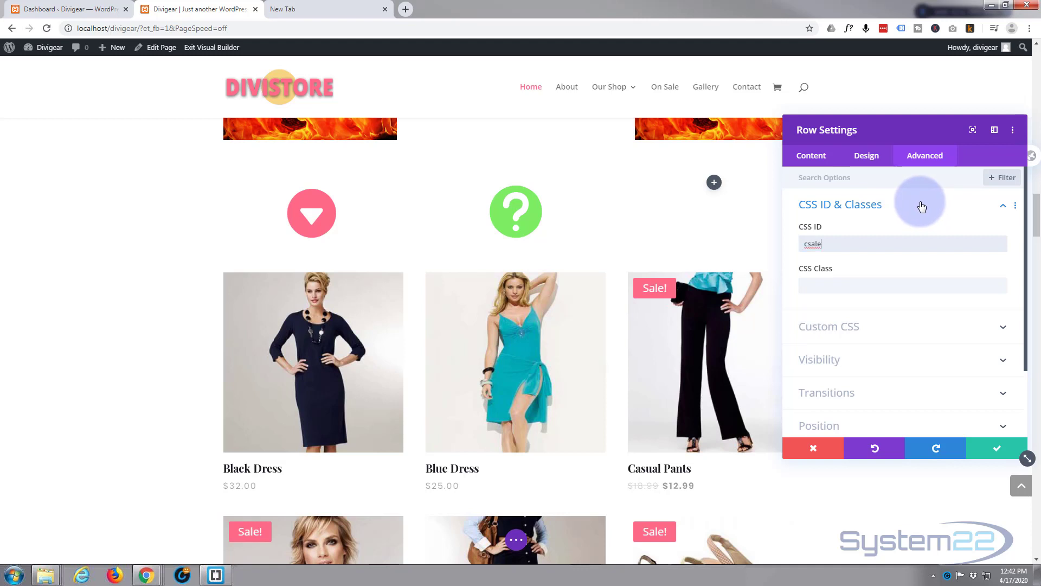
pyautogui.click(996, 448)
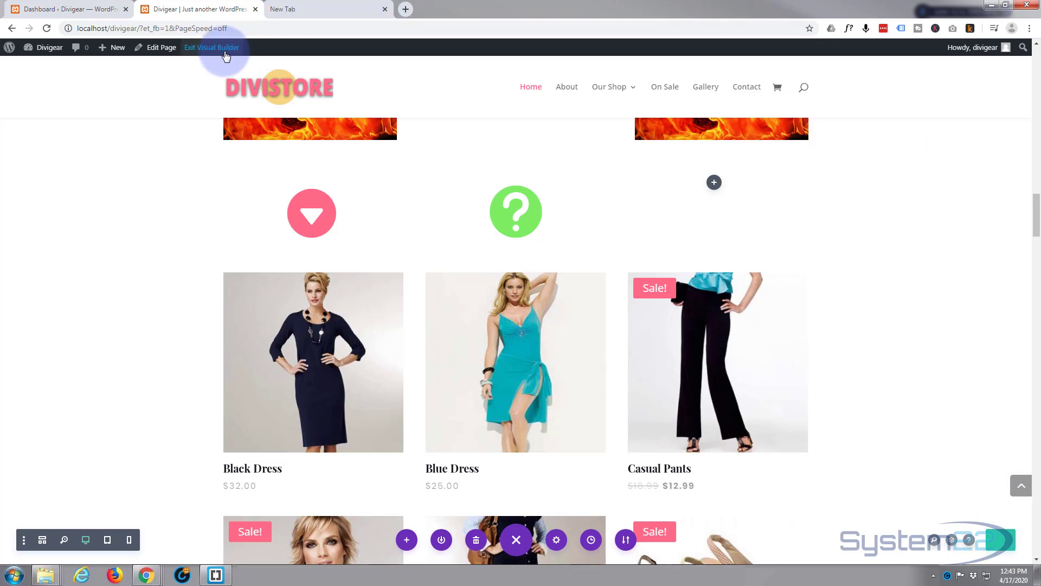
# Step: Exit the Visual Builder and view the live page at the #csale anchor
pyautogui.click(212, 47)
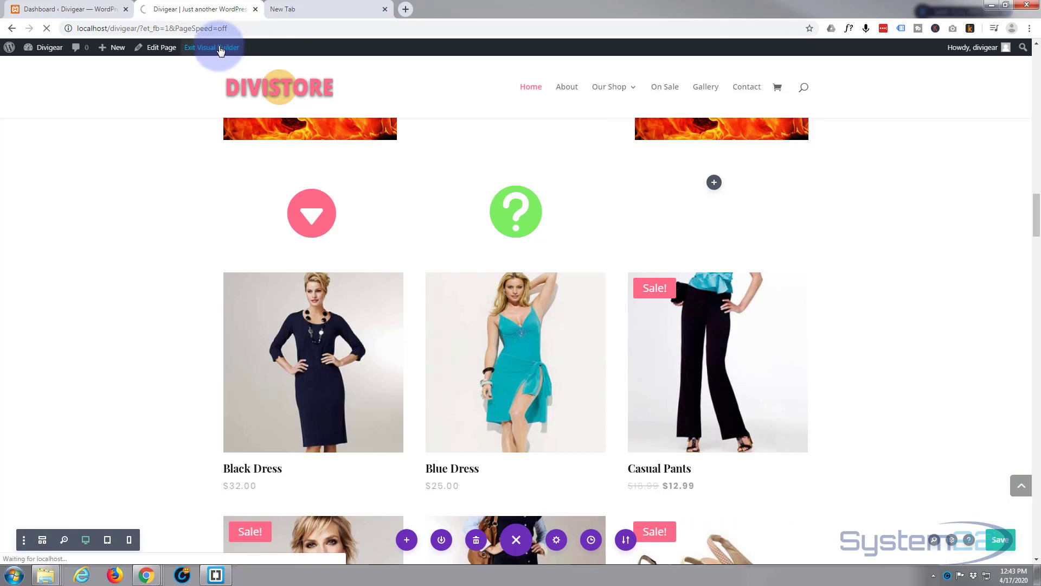
pyautogui.click(212, 46)
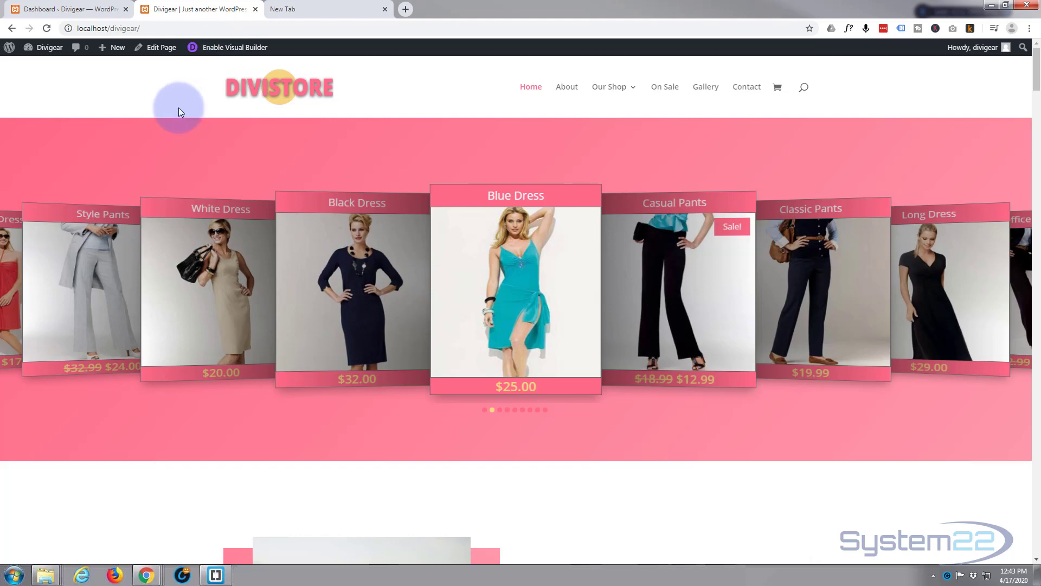
pyautogui.scroll(-3)
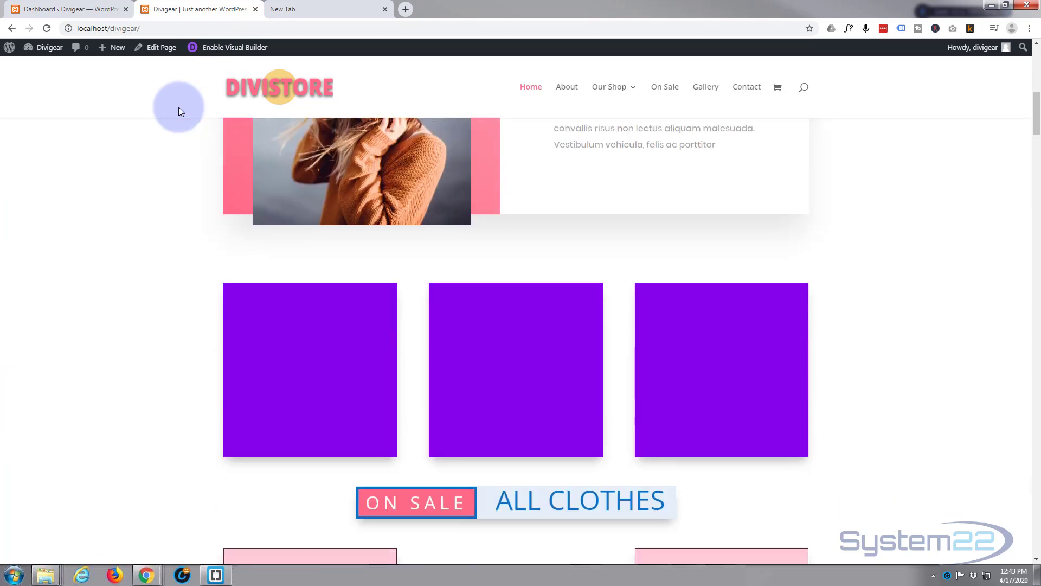
pyautogui.scroll(-3)
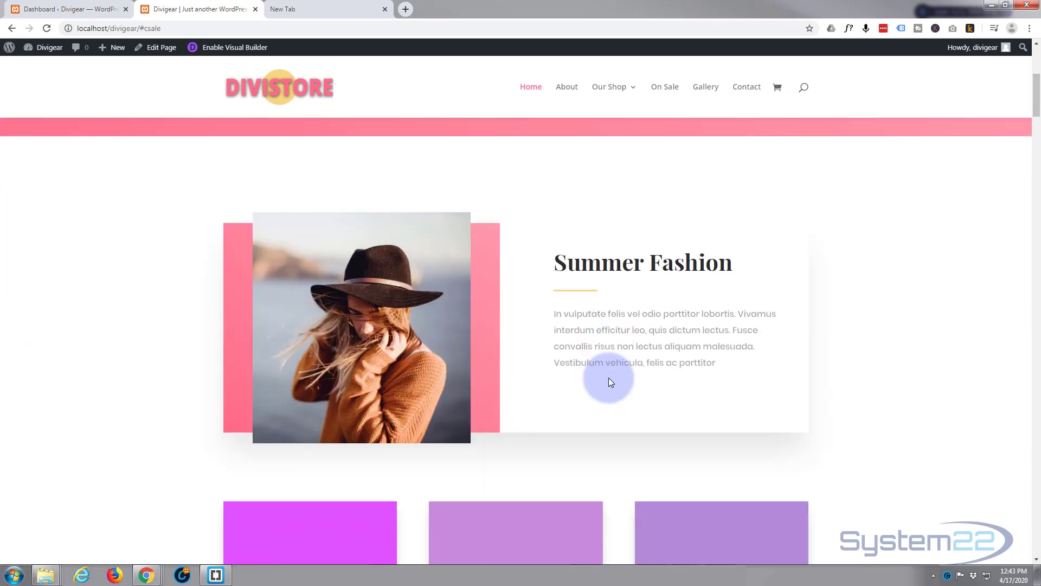
pyautogui.scroll(-3)
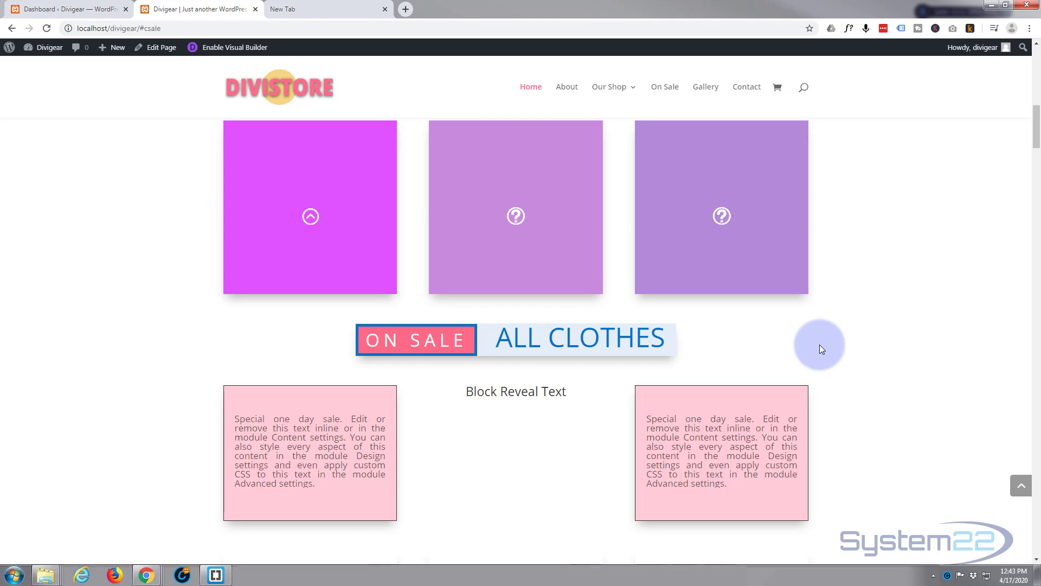
pyautogui.moveTo(820, 348)
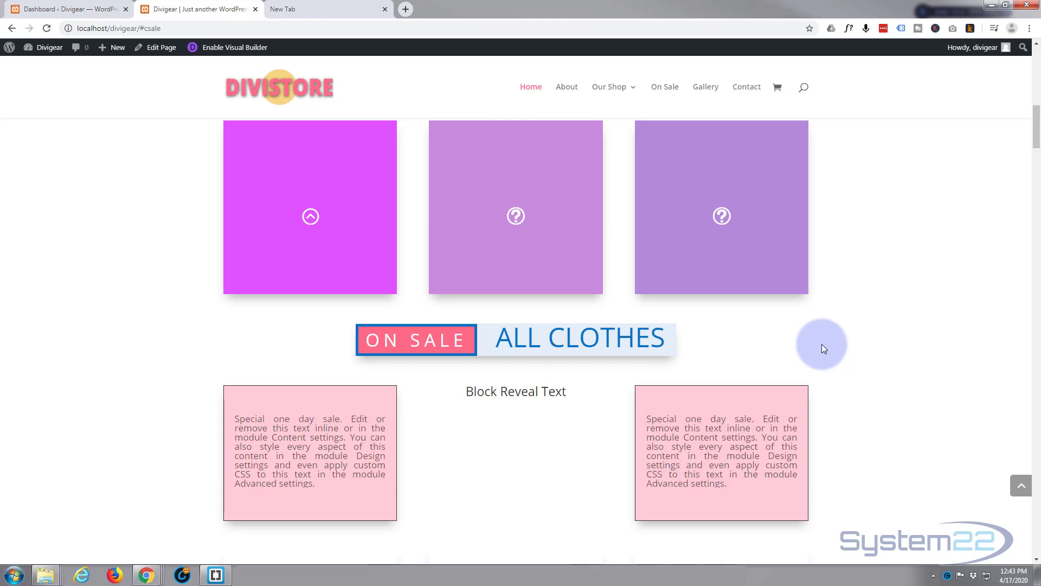
pyautogui.moveTo(823, 348)
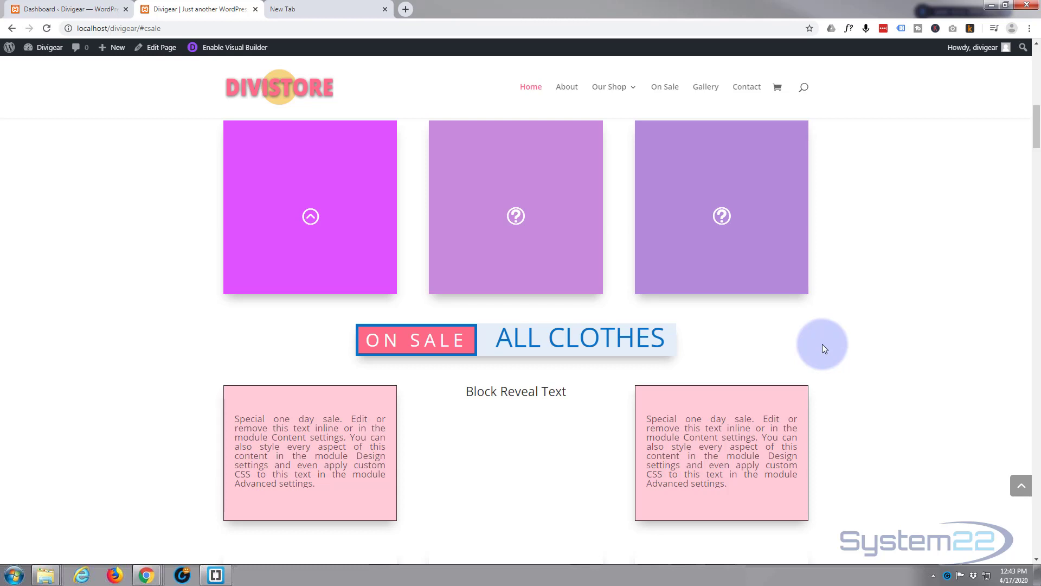